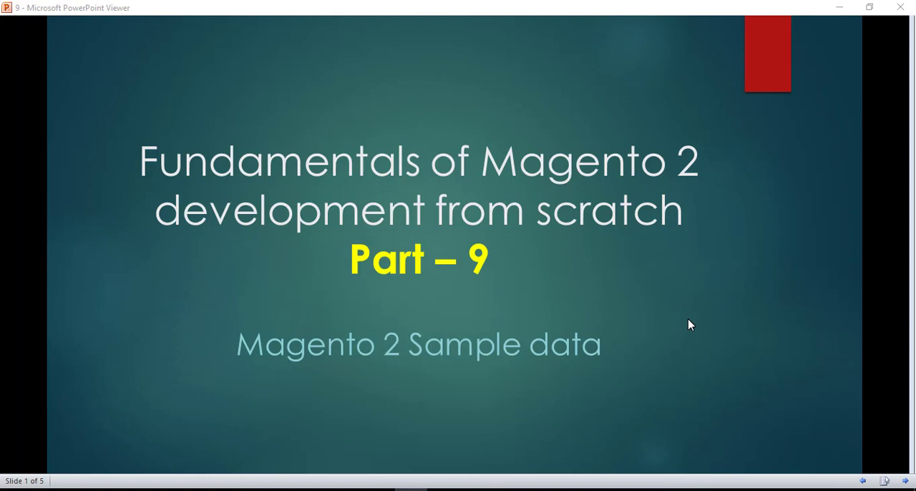
Switch the GitHub magento2 repository to the 2.1.7 tag.
key(Right)
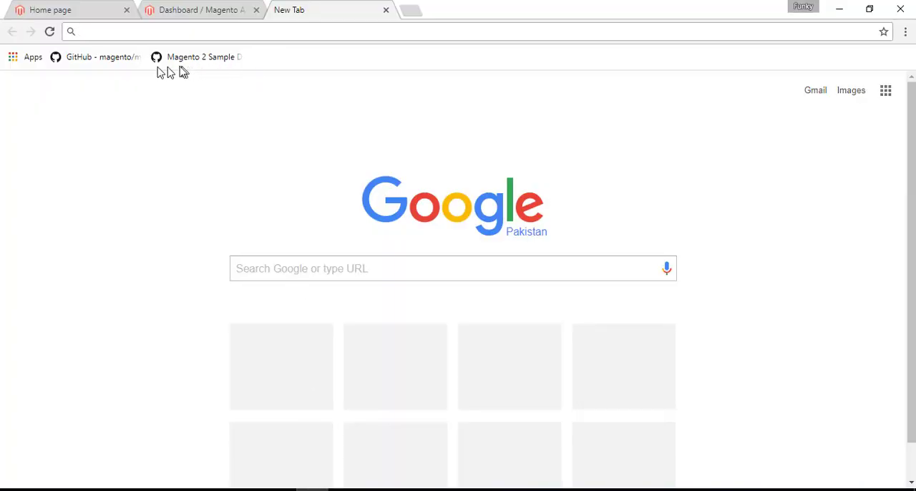
click(98, 57)
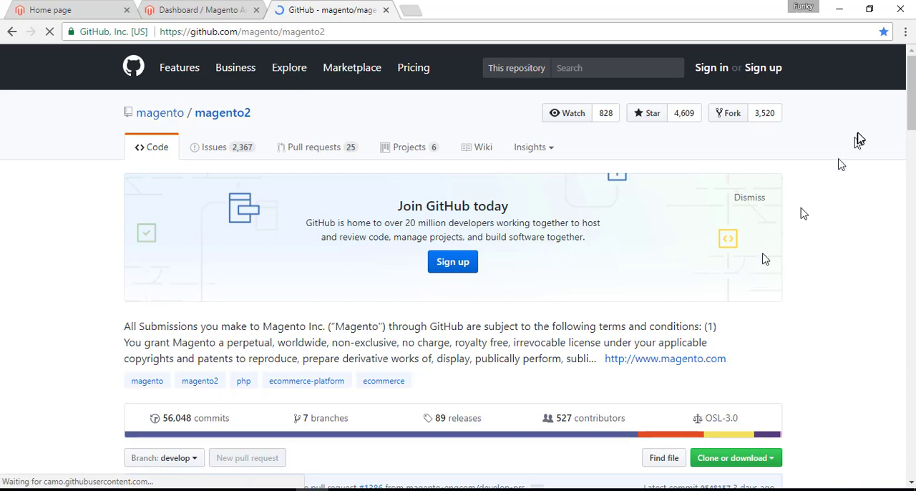
scroll(down, 3)
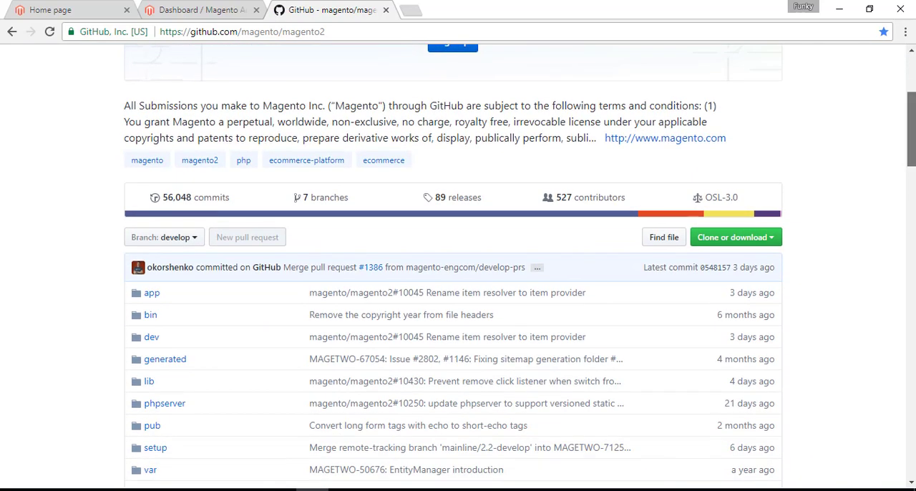
scroll(down, 3)
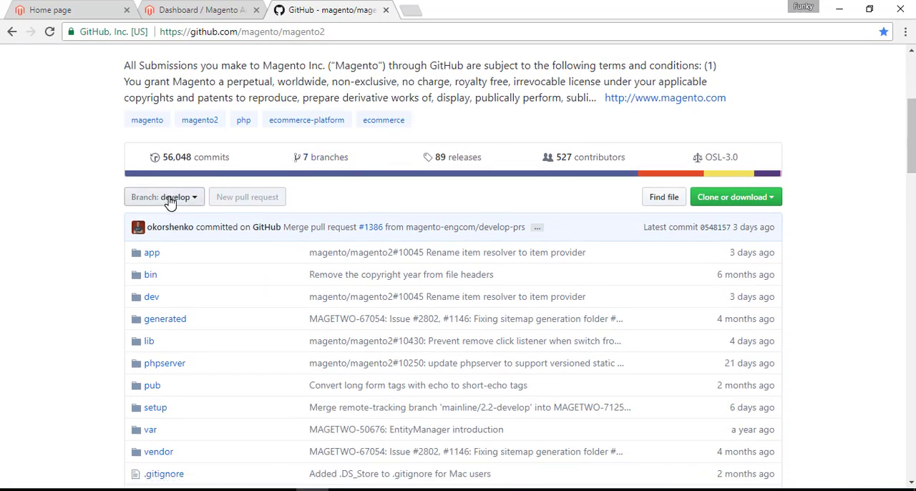
click(164, 197)
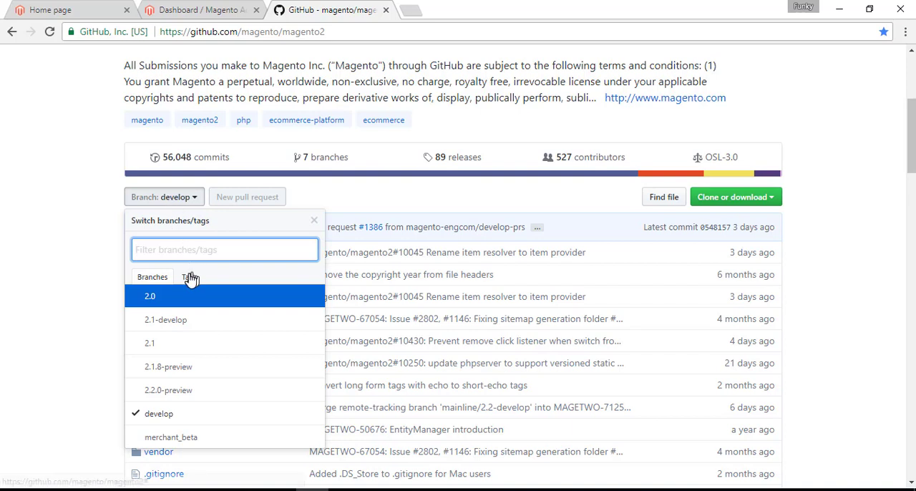
click(188, 277)
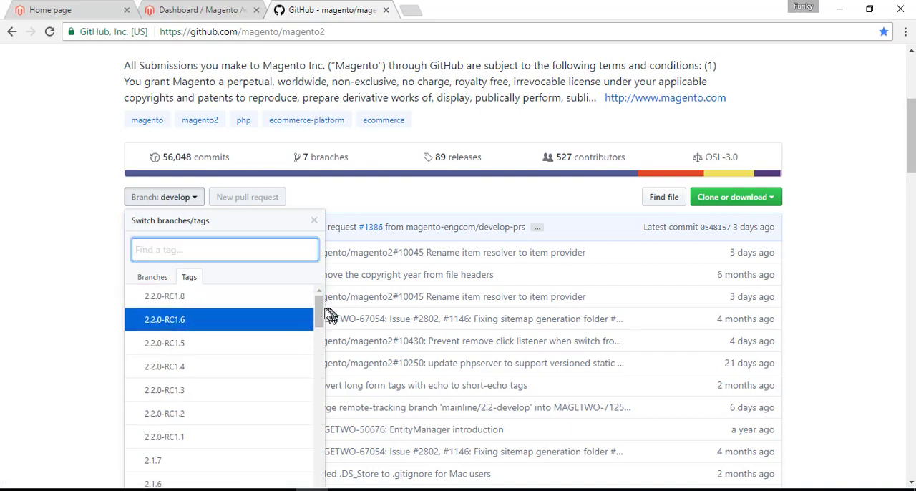
scroll(down, 3)
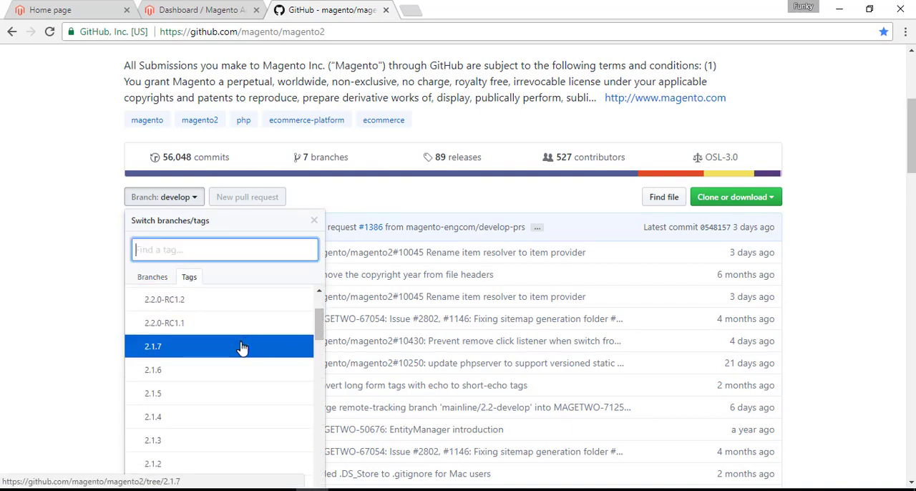
click(153, 346)
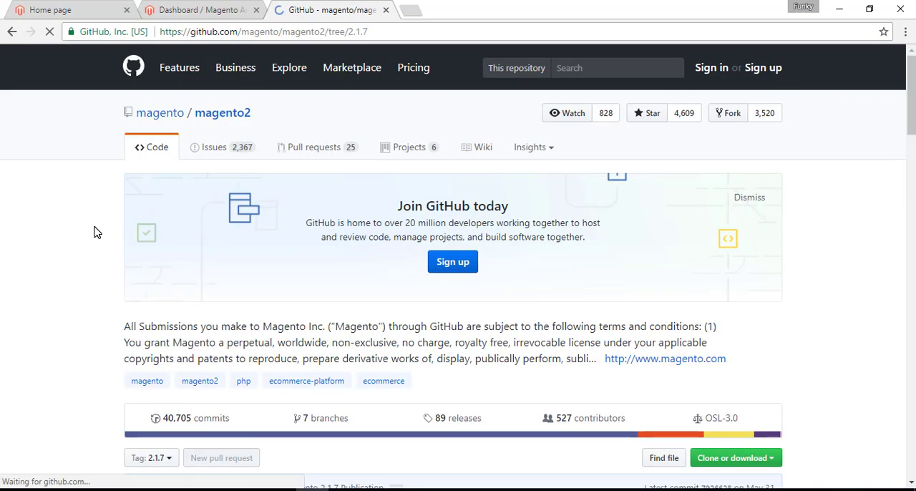
Peek at the Clone or download options, then verify version 2.1.7 in the admin footer.
scroll(down, 3)
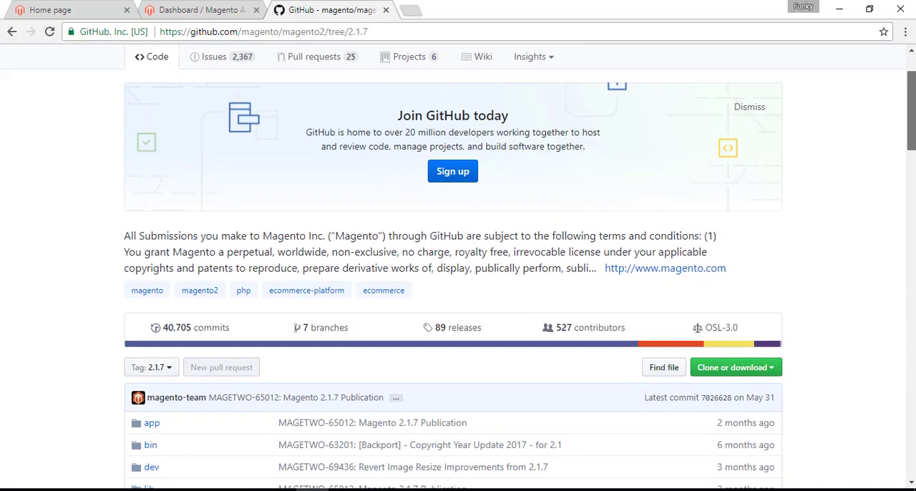
click(732, 206)
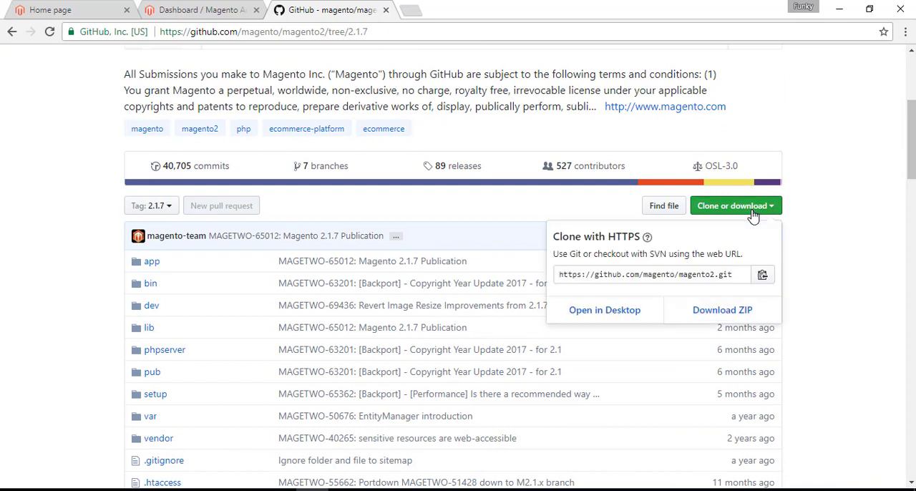
click(735, 206)
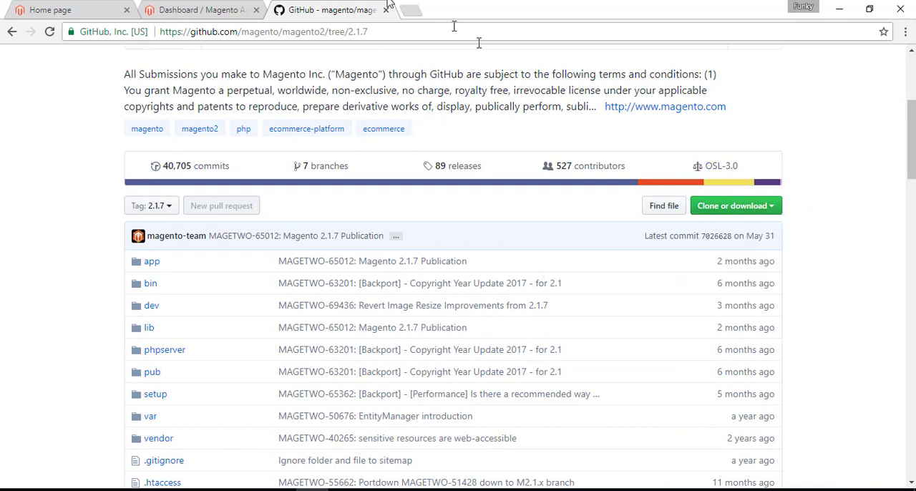
mouse_move(201, 10)
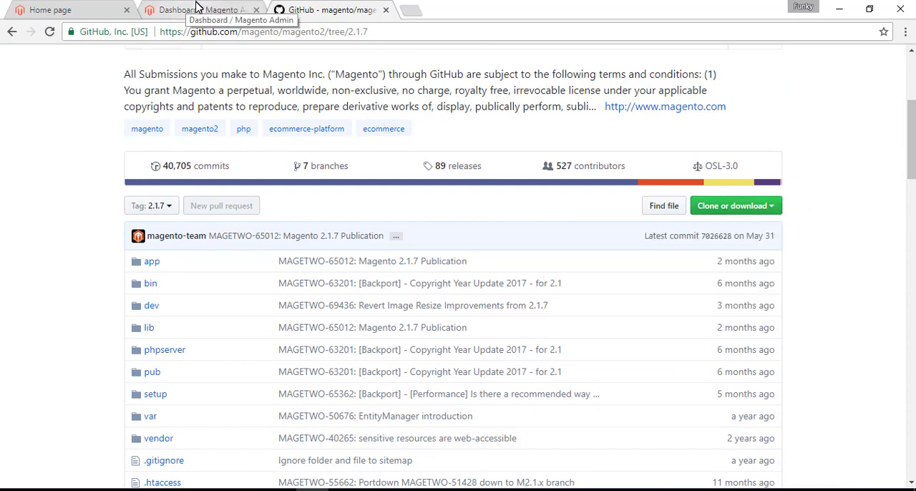
click(200, 10)
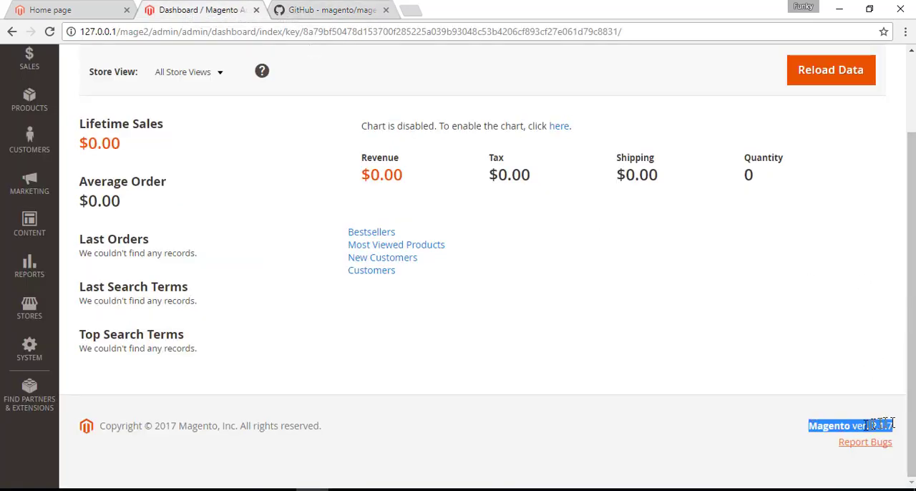
click(329, 10)
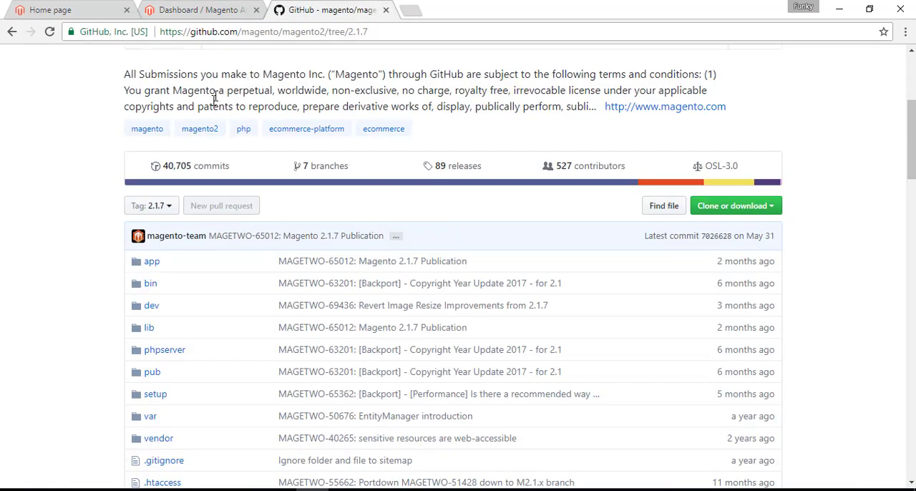
mouse_move(85, 203)
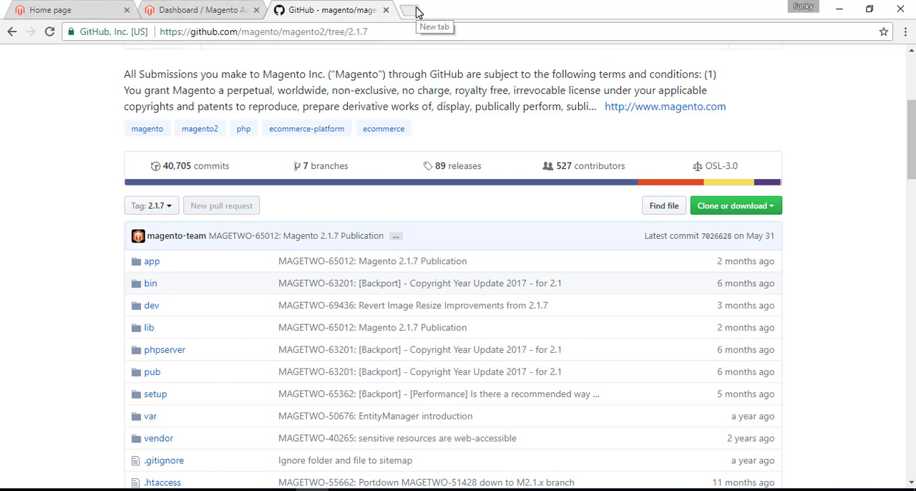
Bring up the magento2-sample-data repository's tag list in a new tab.
click(406, 10)
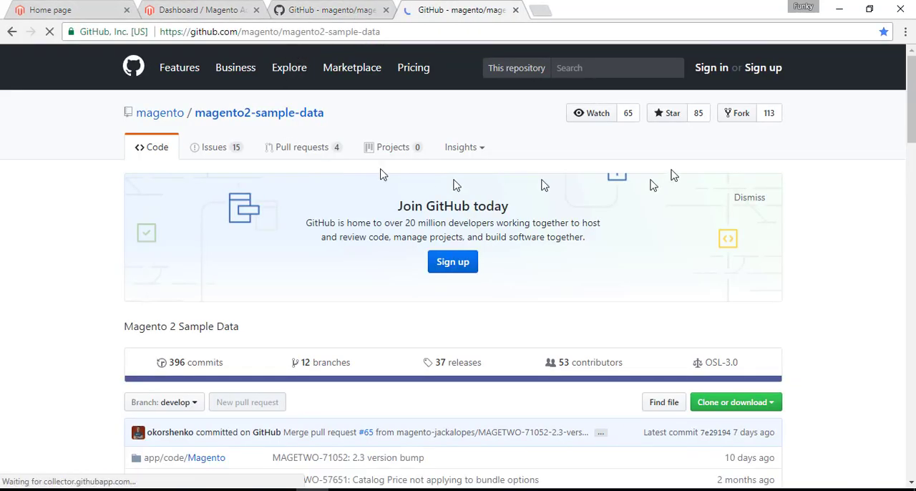
scroll(down, 3)
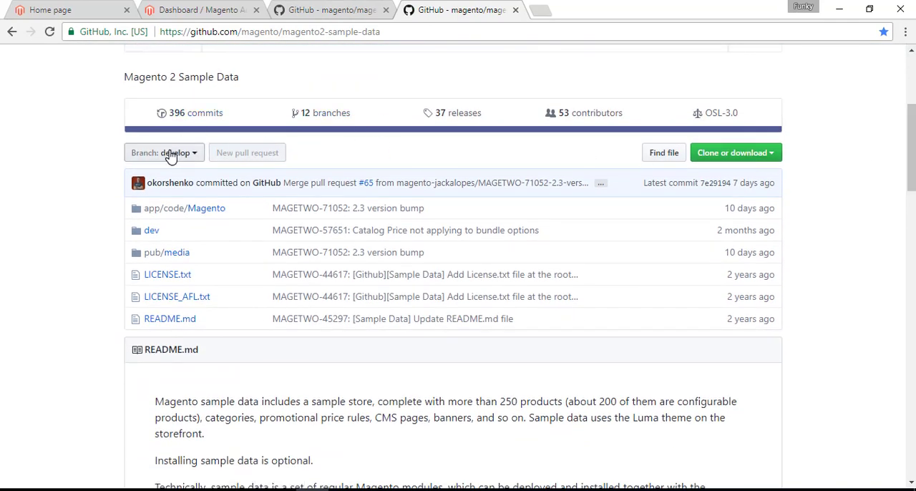
click(164, 152)
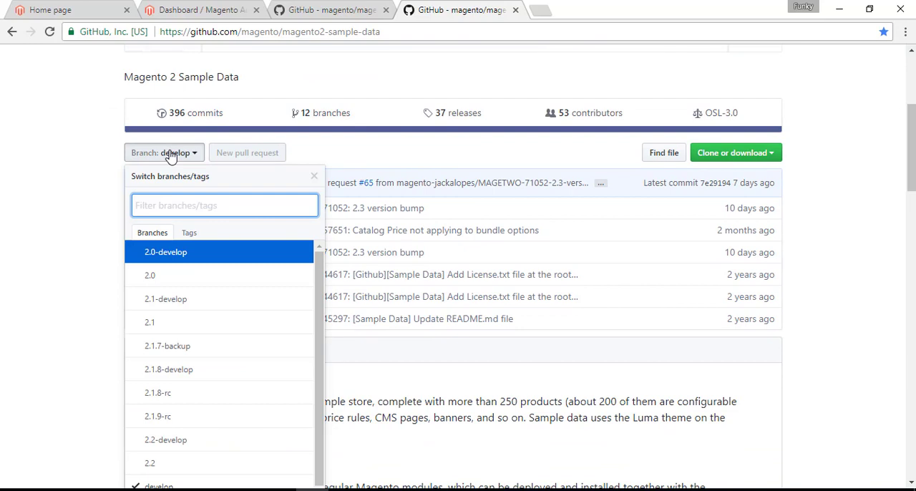
click(188, 232)
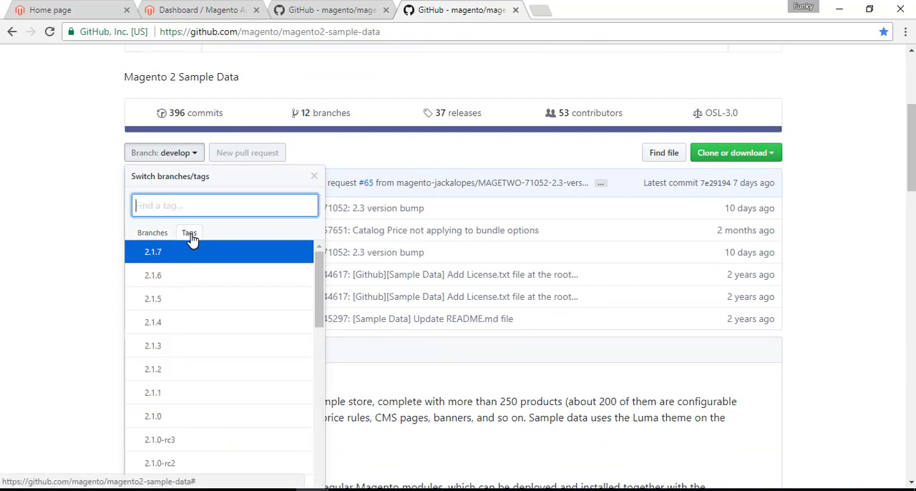
mouse_move(153, 252)
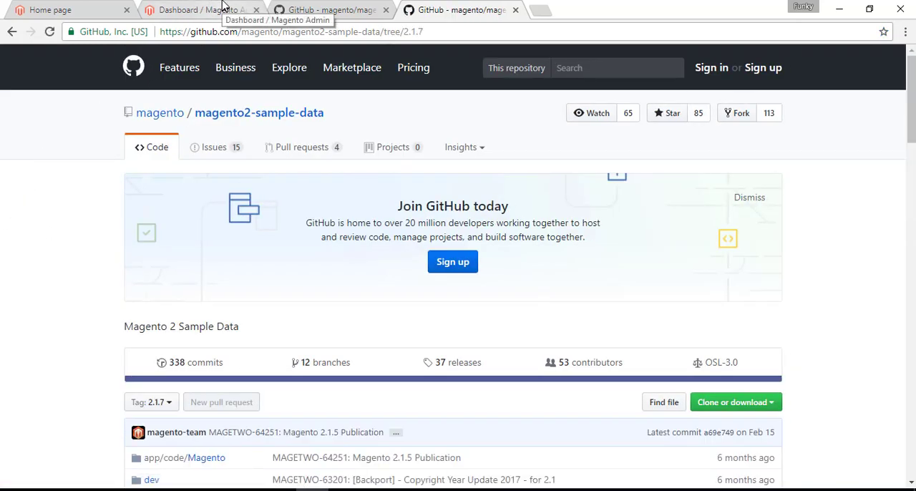
Check the installed Magento version number in the admin dashboard footer.
click(201, 10)
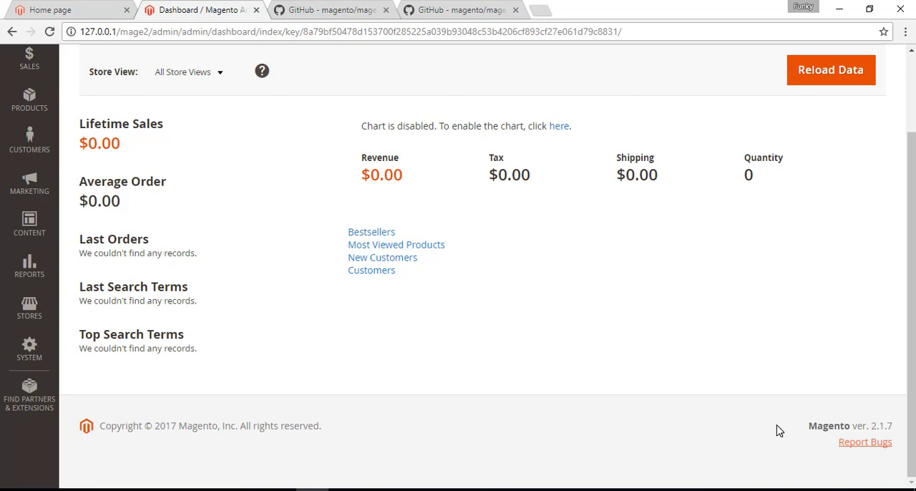
double_click(829, 426)
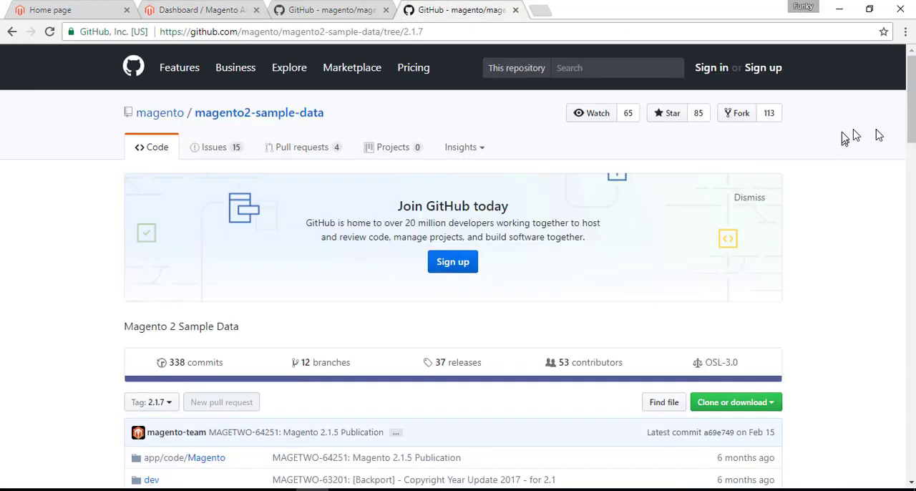
scroll(down, 3)
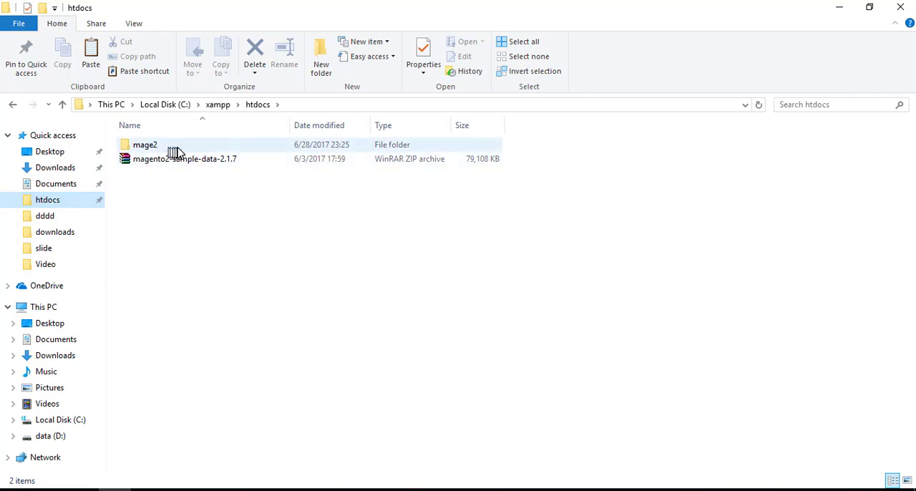
Extract the sample data 2.1.7 zip archive into htdocs.
click(185, 158)
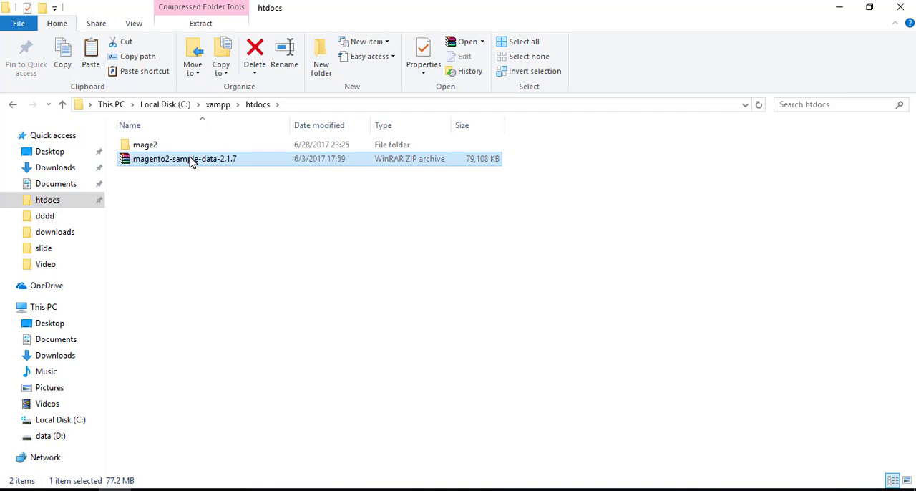
right_click(185, 158)
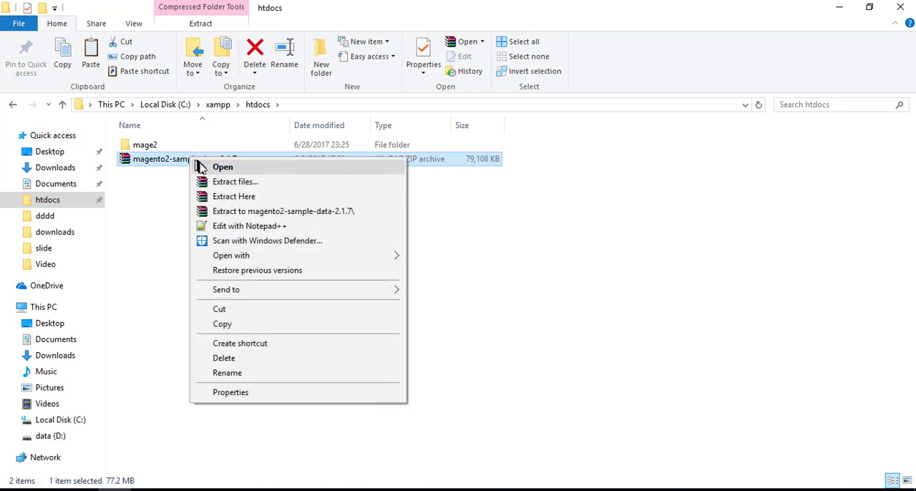
mouse_move(234, 196)
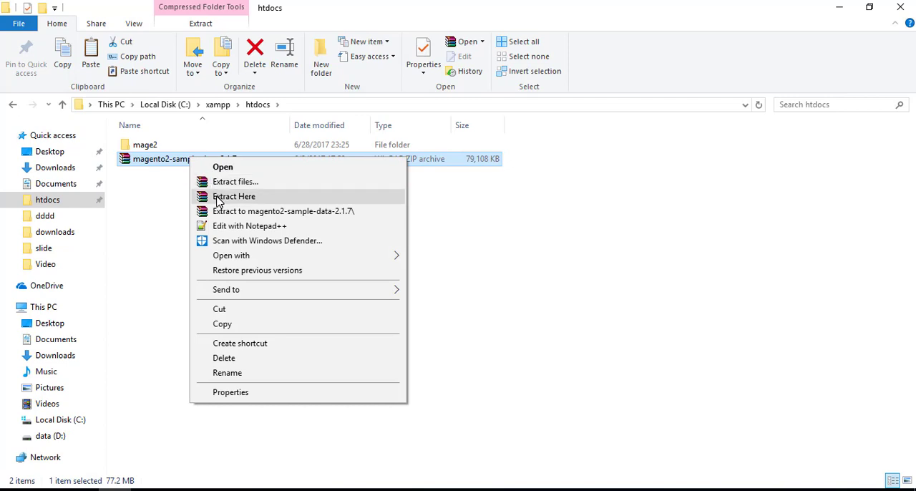
click(234, 196)
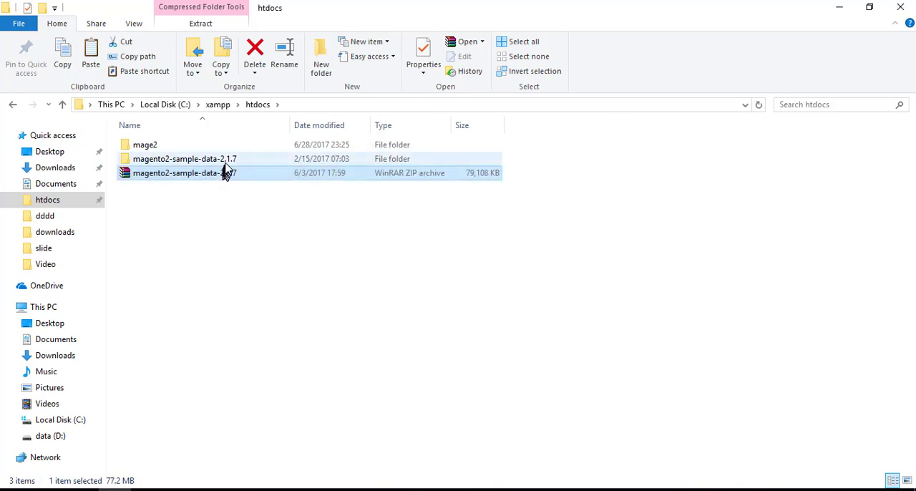
Rename the extracted folder, trimming the version number from its name.
right_click(176, 172)
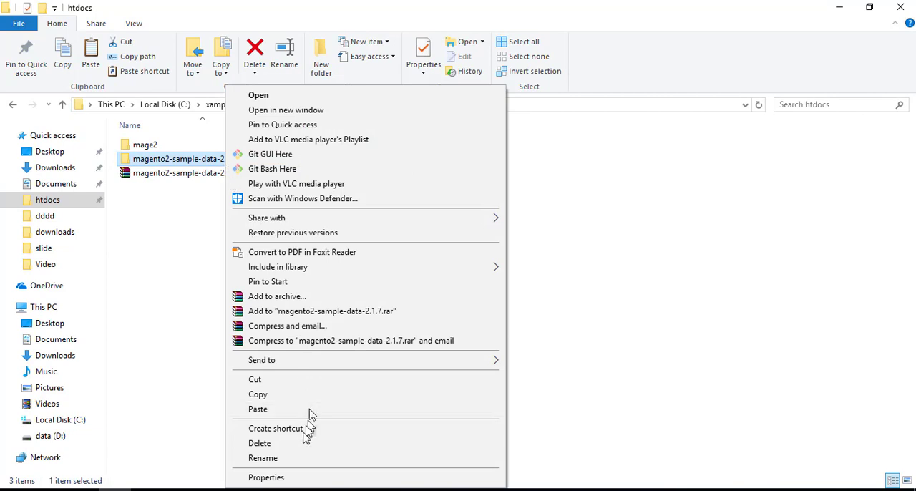
click(263, 457)
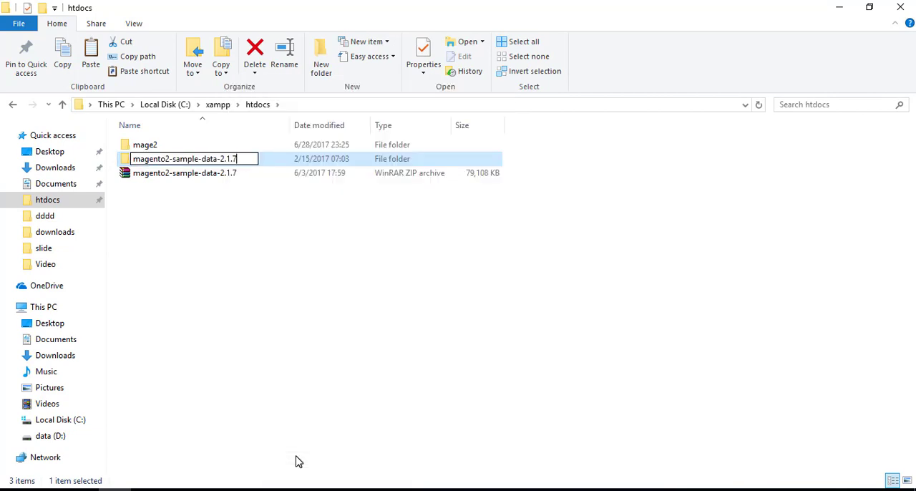
key(Backspace)
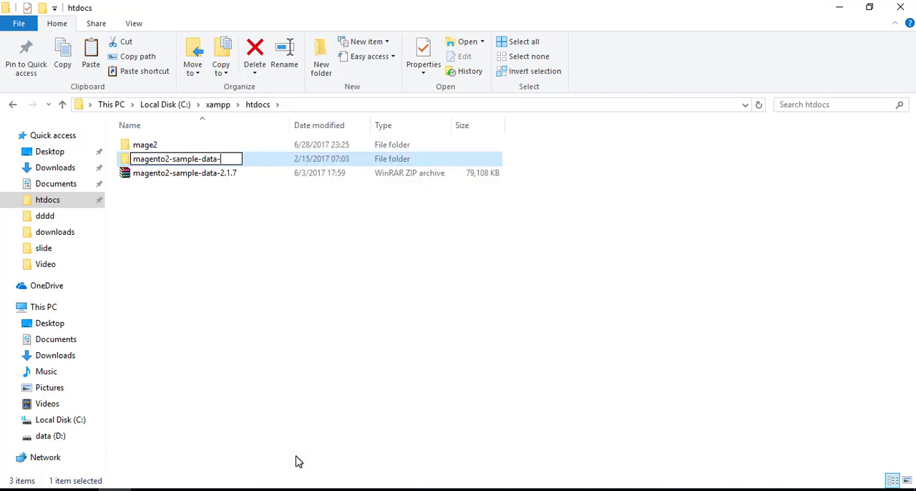
key(Backspace)
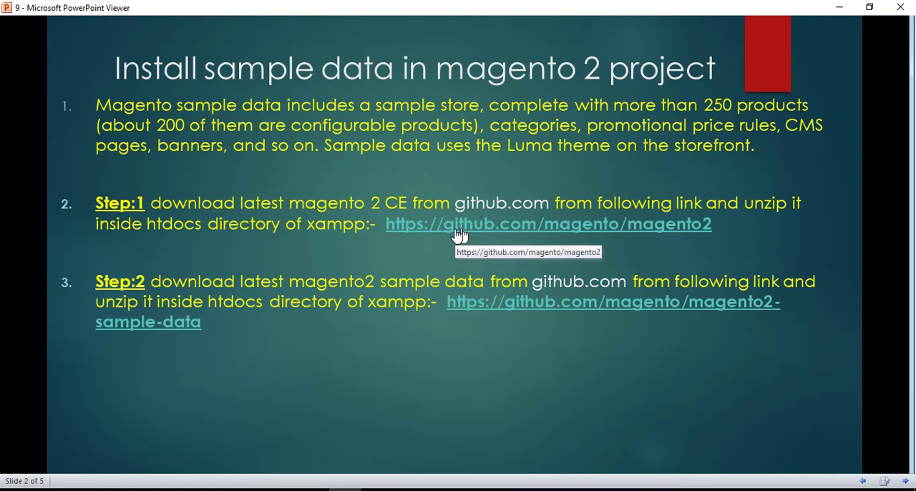
mouse_move(390, 341)
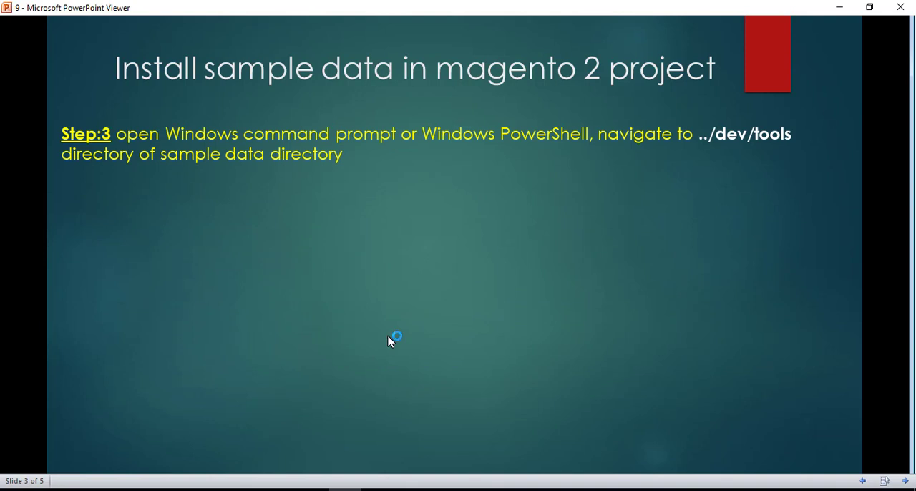
mouse_move(390, 341)
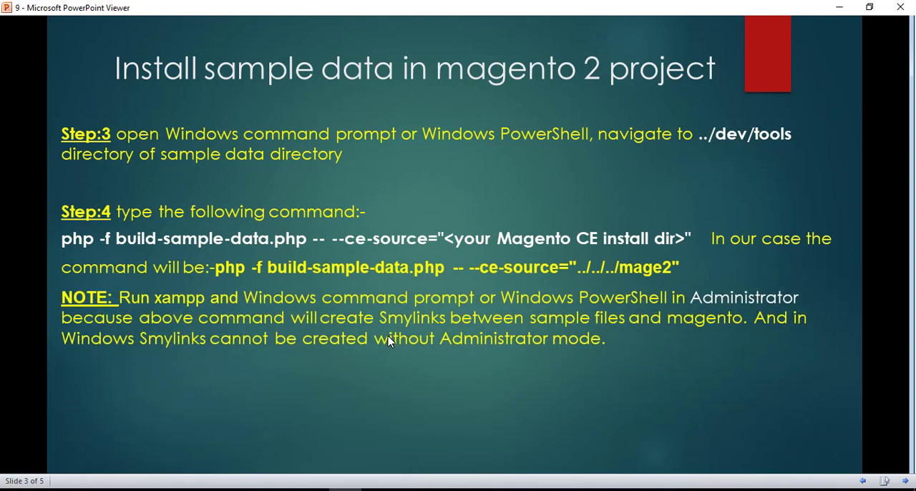
mouse_move(690, 132)
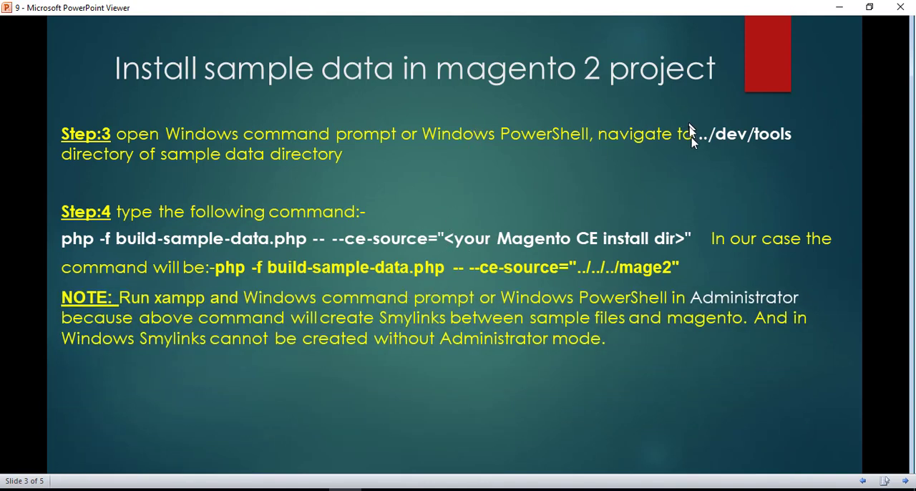
mouse_move(840, 7)
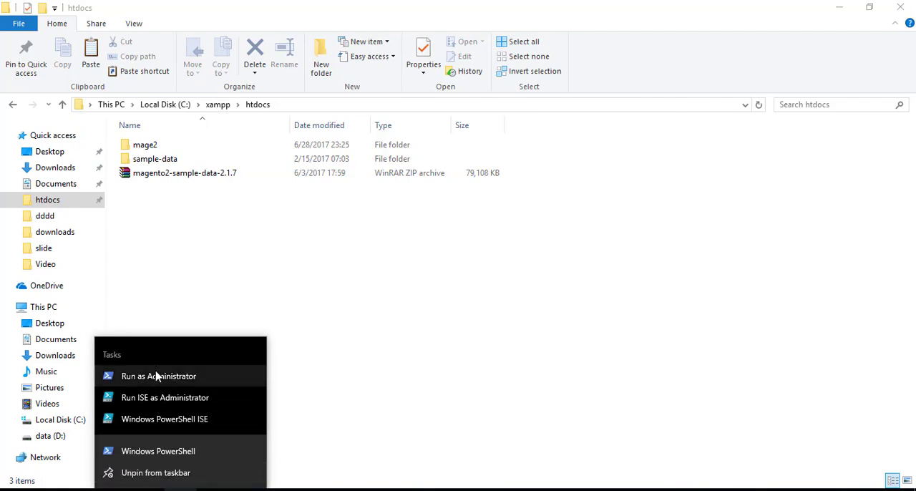
Start an administrator PowerShell session and cd to ../../xampp.
click(158, 375)
text(cd)
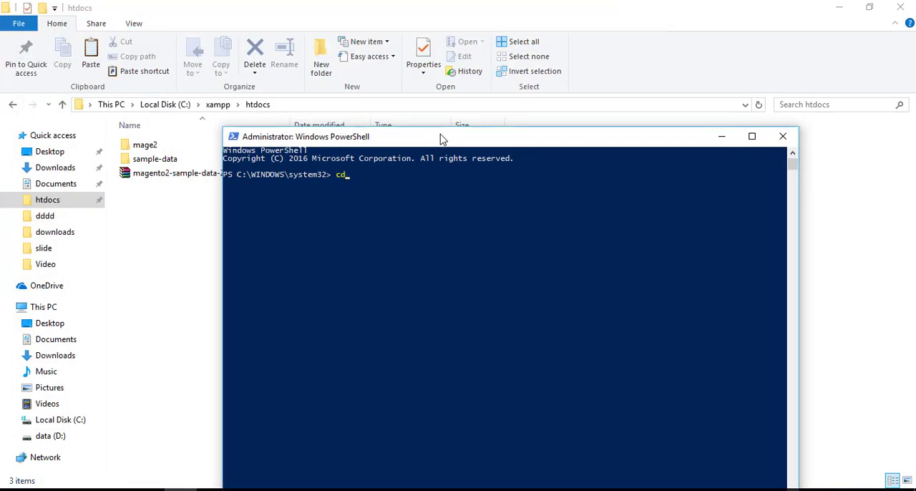
text(..)
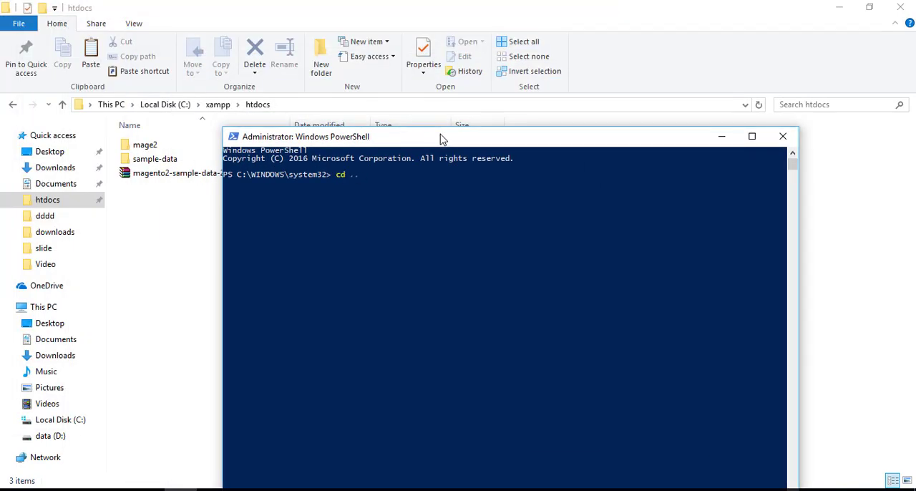
text(../../)
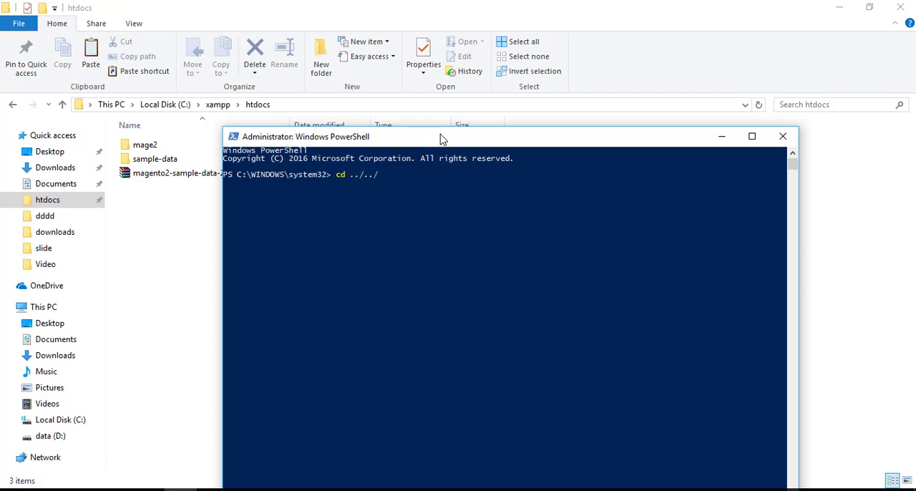
text(xampp)
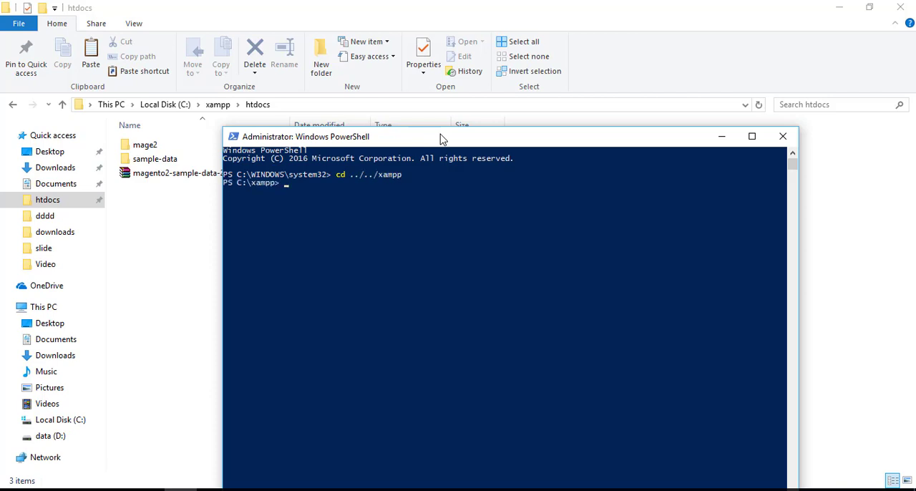
Change into htdocs/sample-data and then its dev/tools folder.
text(cd htd)
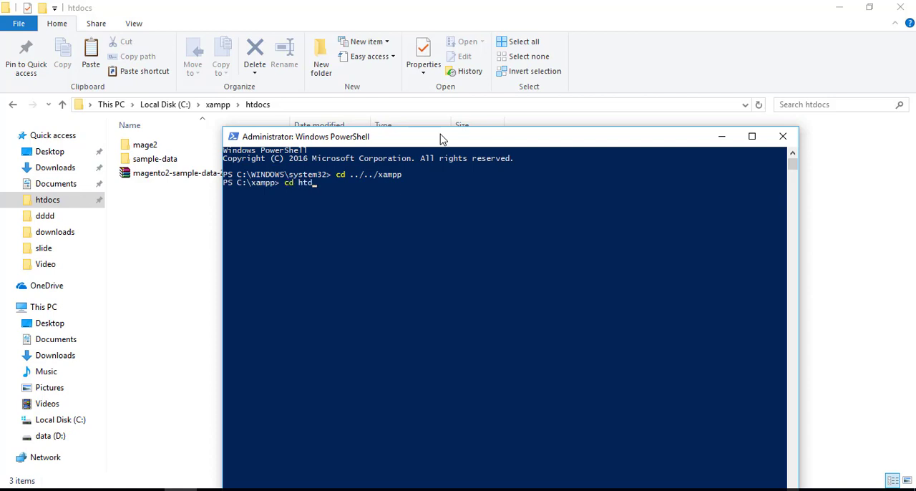
text(ocs)
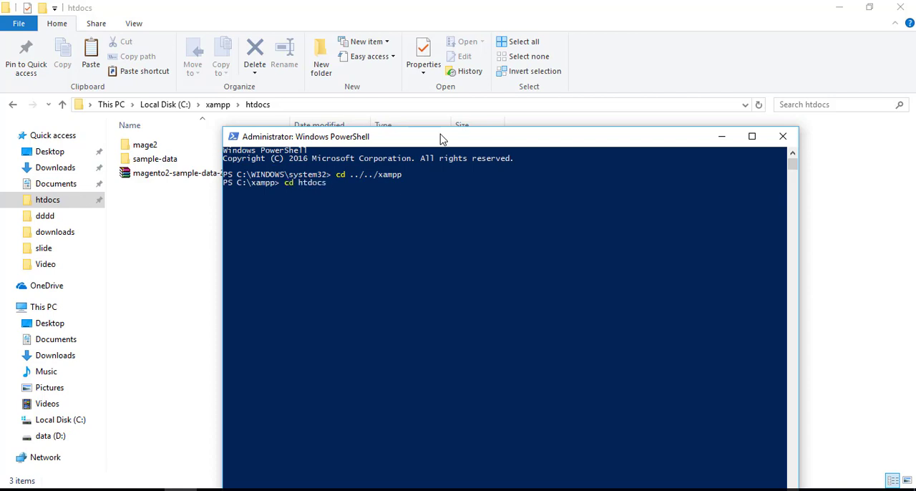
text(/sa)
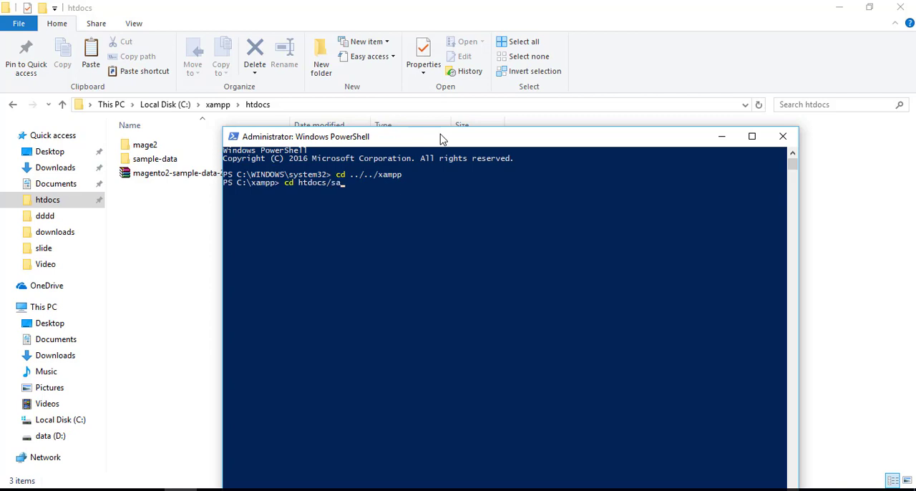
text(mple)
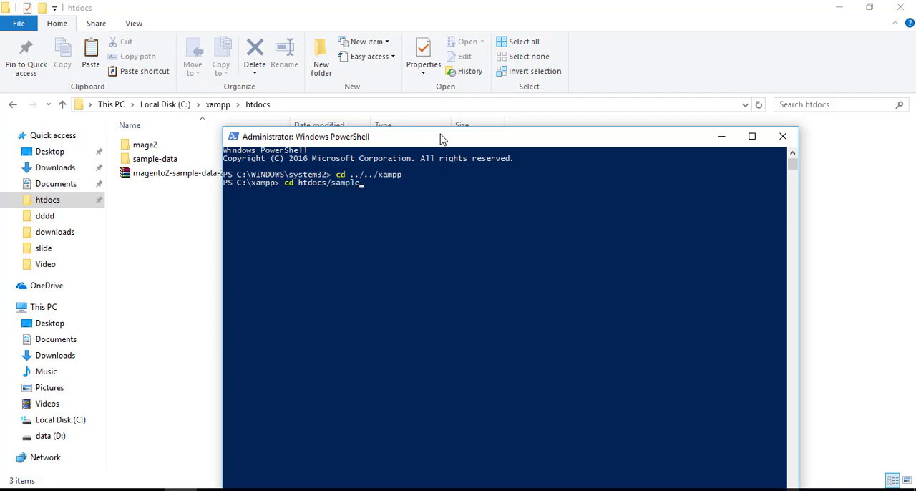
text(-data)
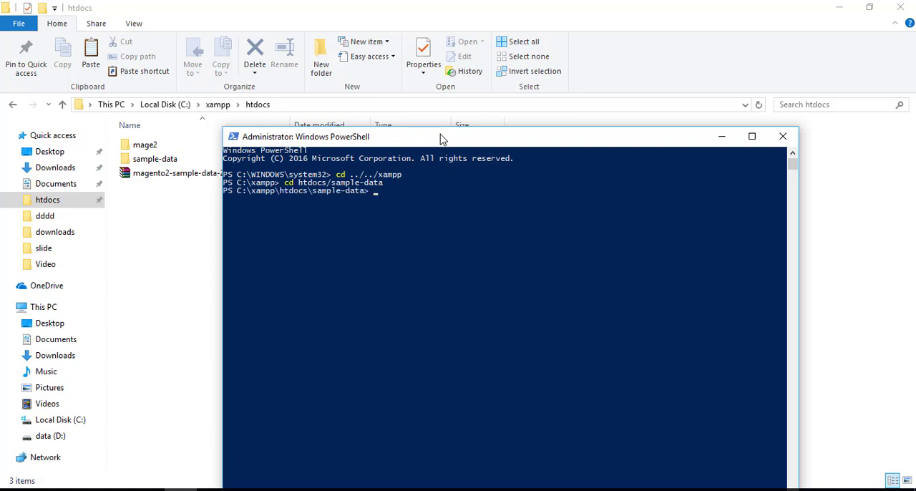
text(cd)
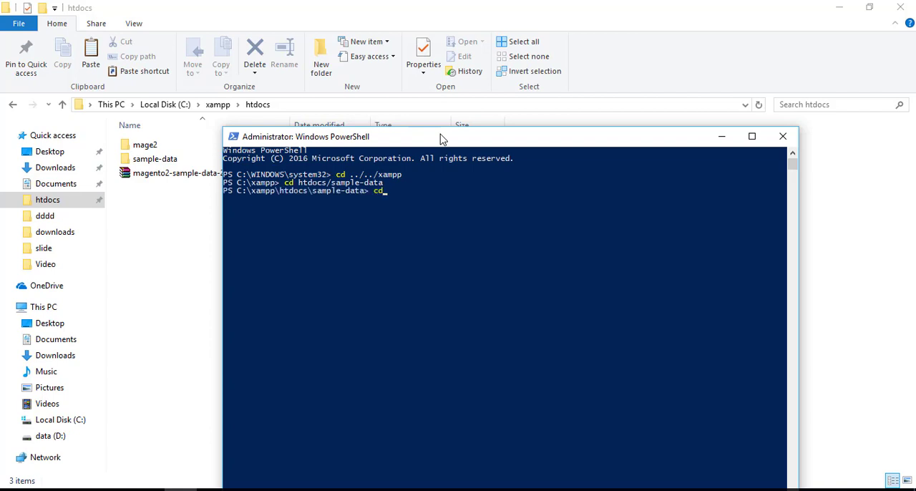
text(dev)
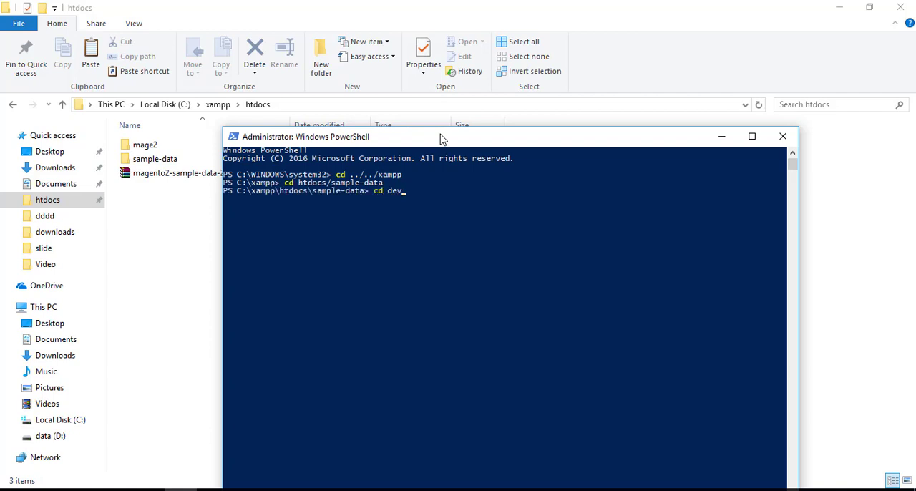
text(/t)
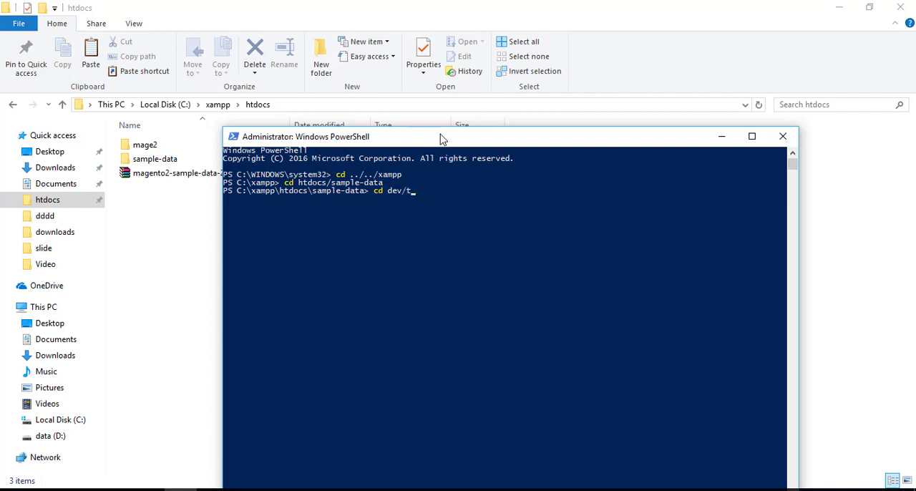
text(ools)
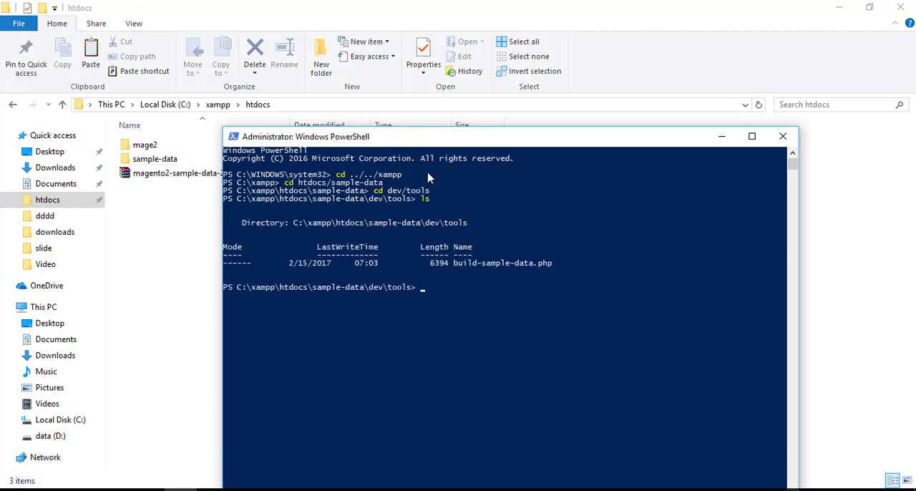
mouse_move(451, 233)
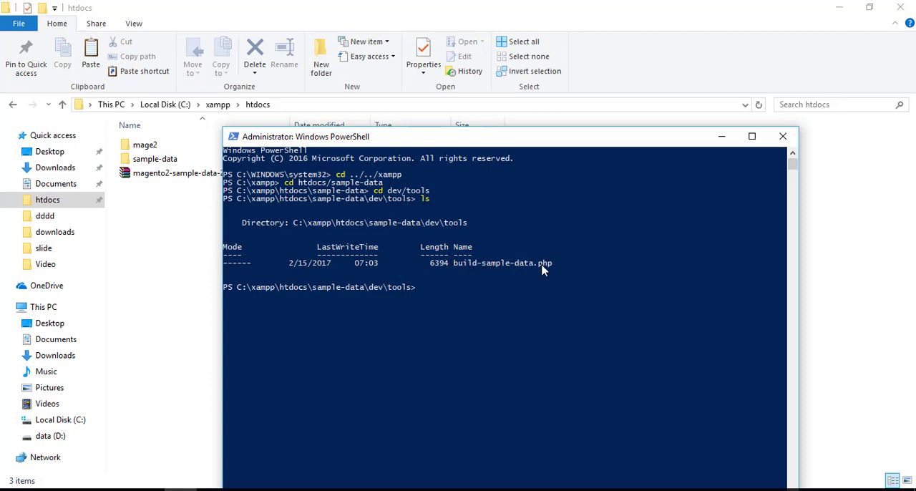
mouse_move(514, 280)
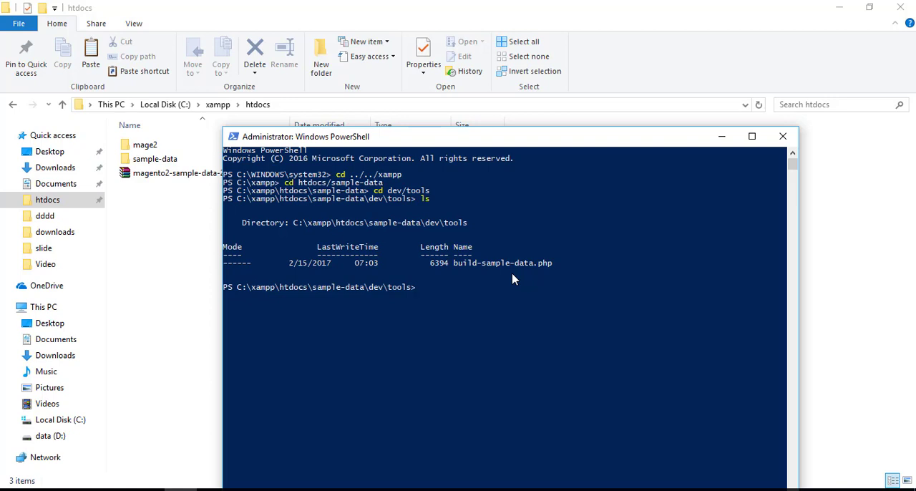
Enter php -f build-sample-data.php at the prompt.
text(p)
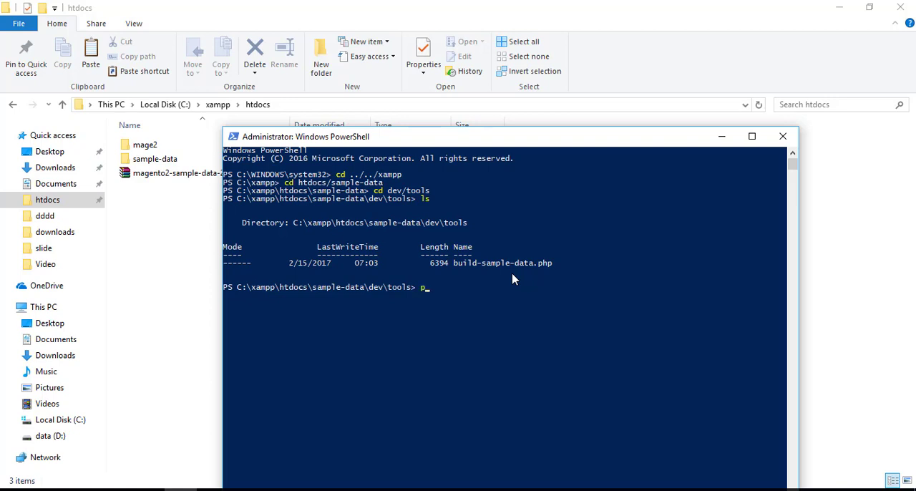
text(hp)
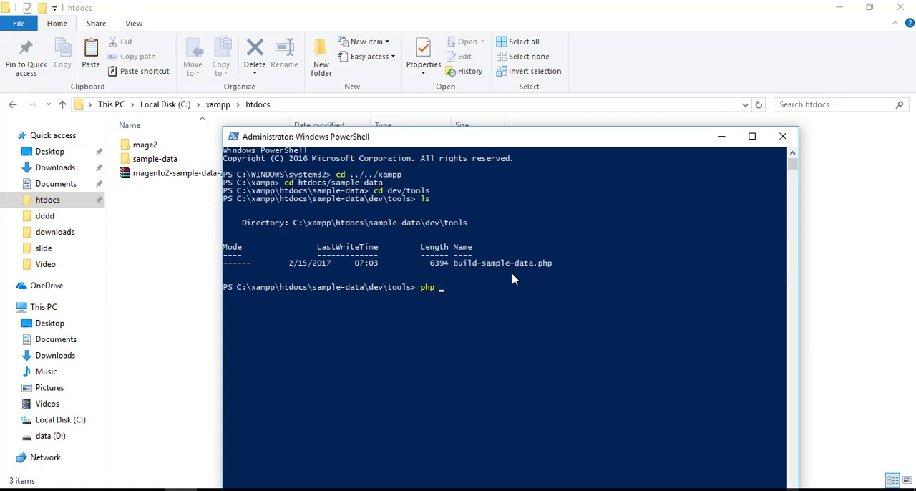
text(b)
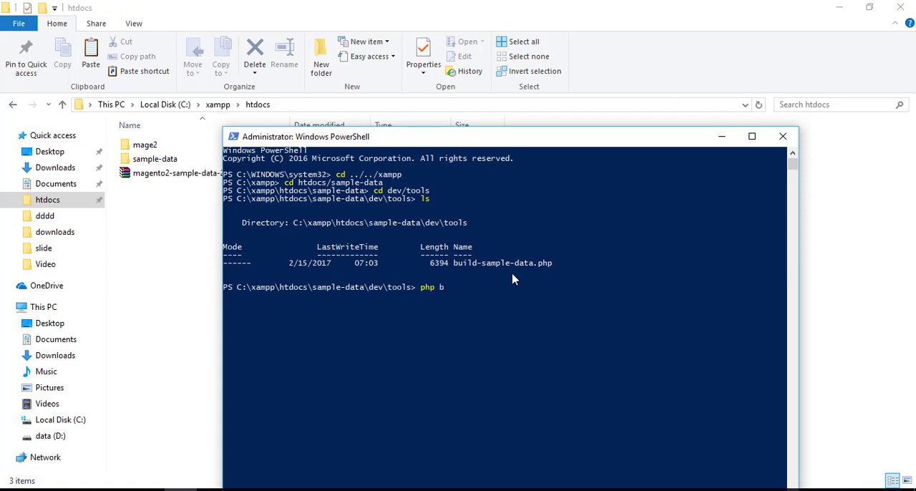
key(Backspace)
text(-f)
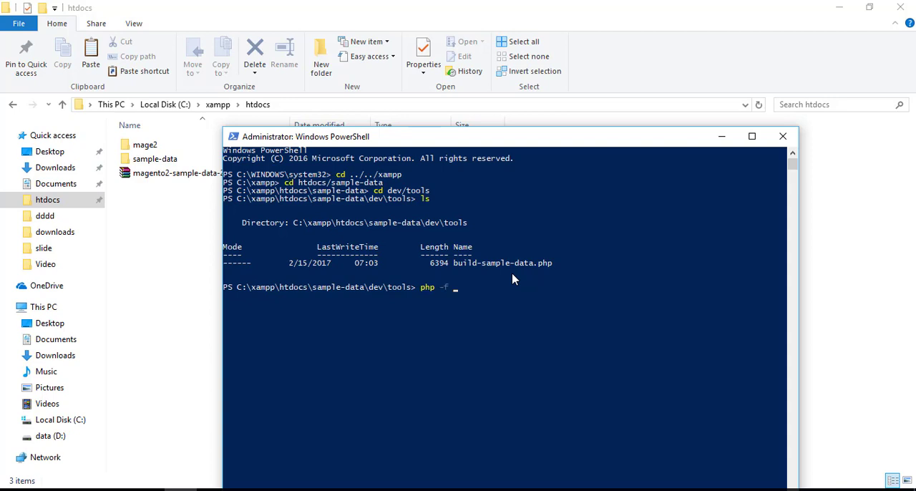
text(bui)
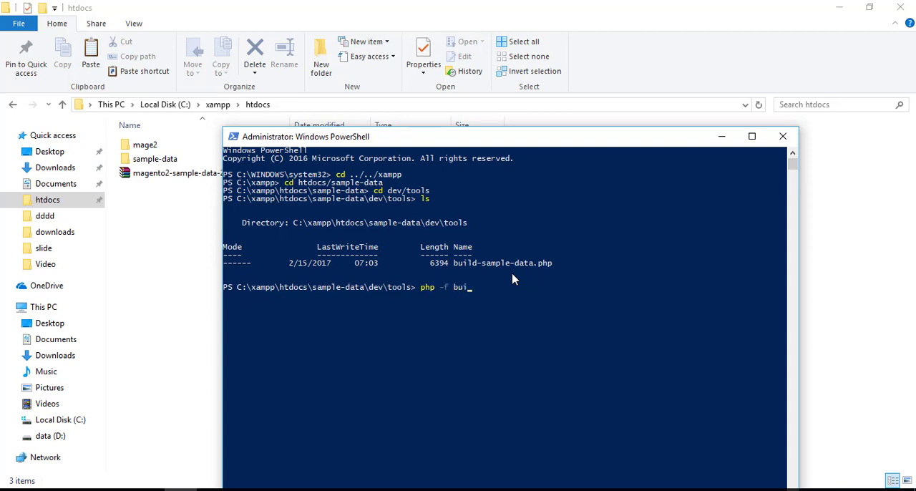
text(ld-sa)
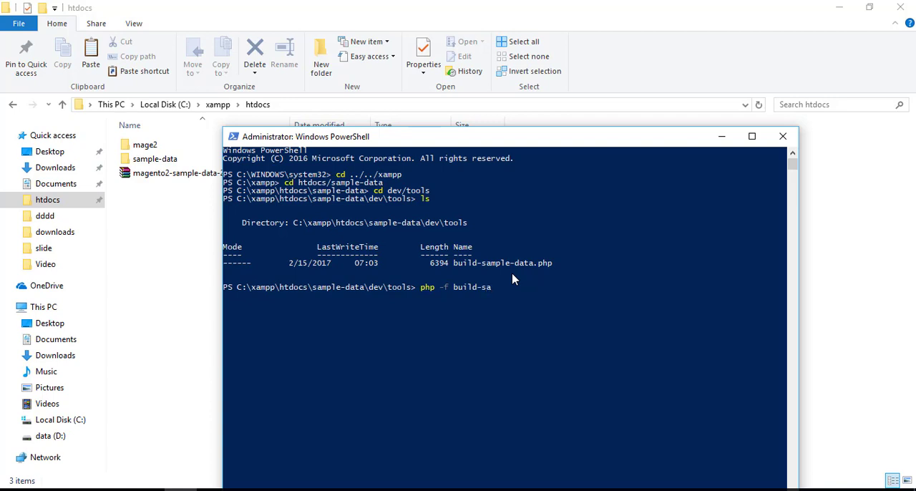
text(mple)
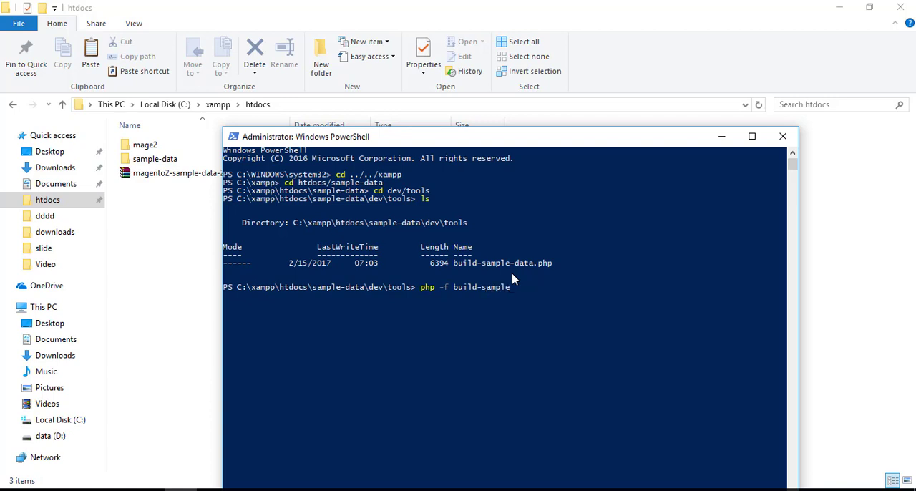
text(-data.)
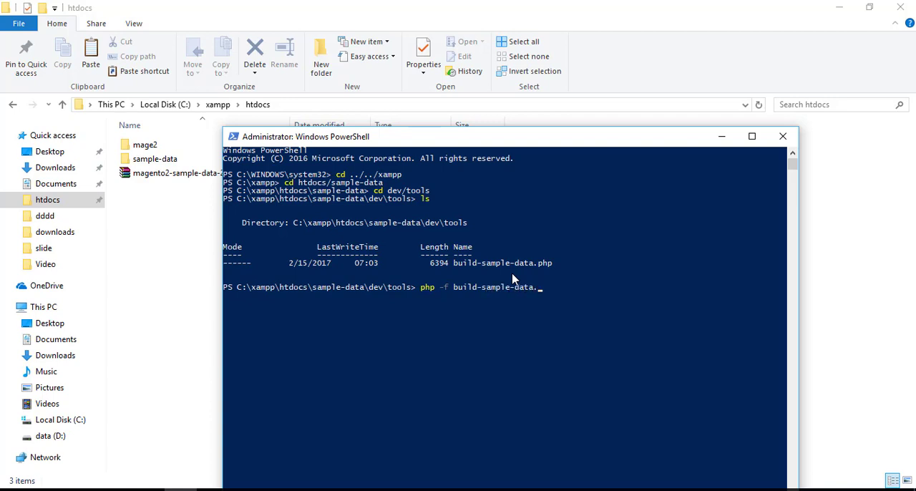
text(php -- --)
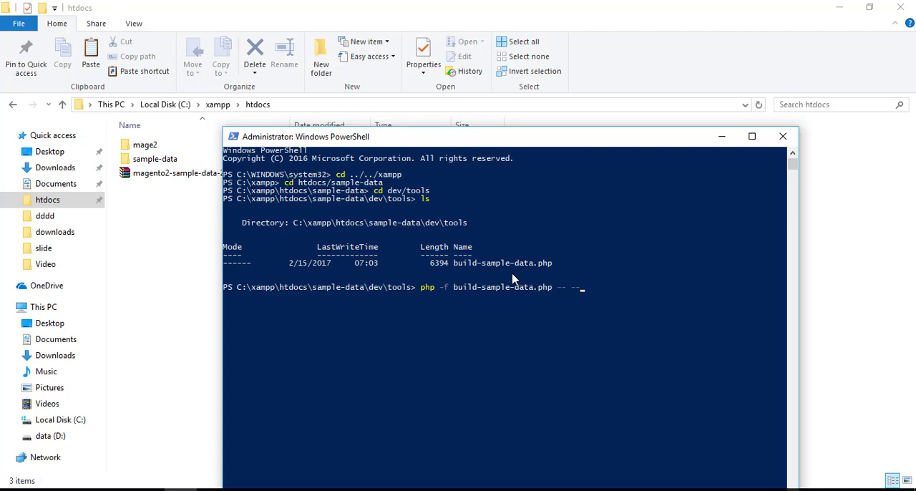
Append --ce-source="../../../mage2" without running the command.
text(ce)
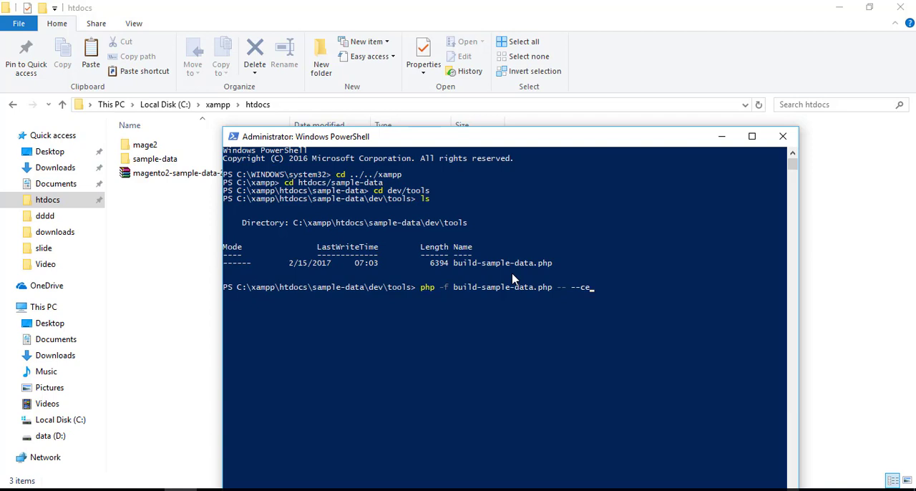
text(so)
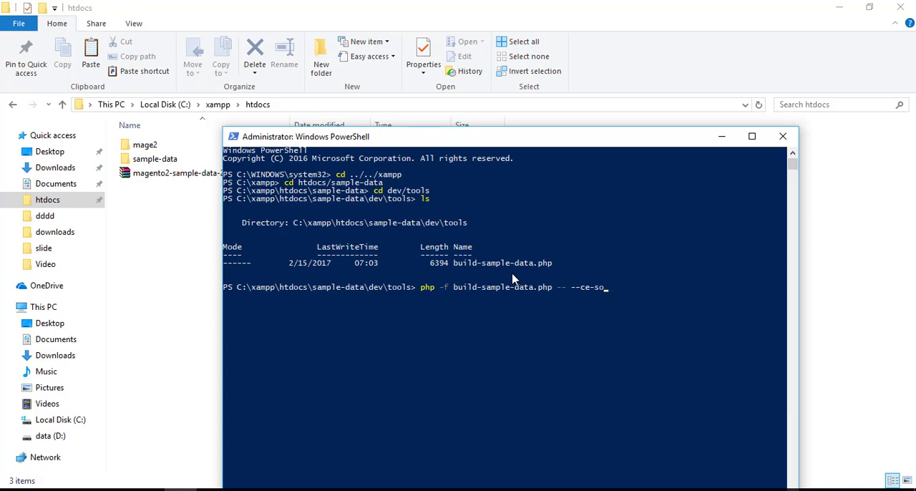
text(urce)
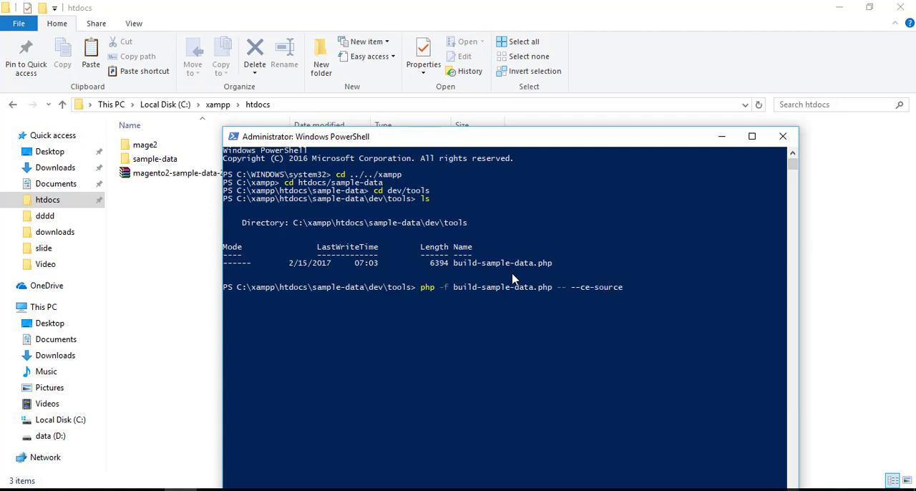
text(=)
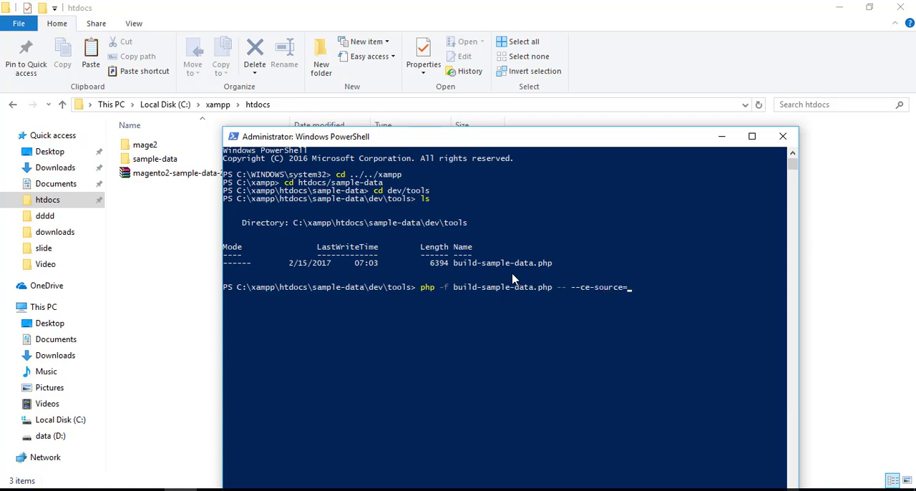
text("")
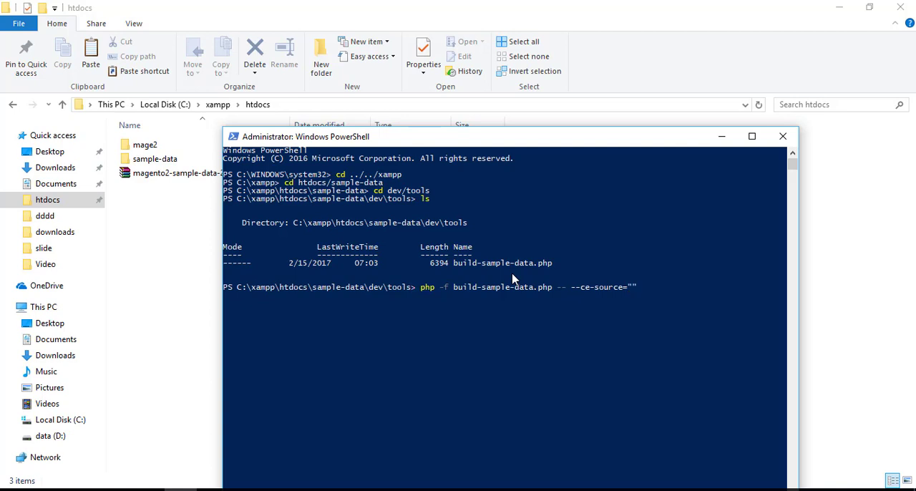
text(../../../)
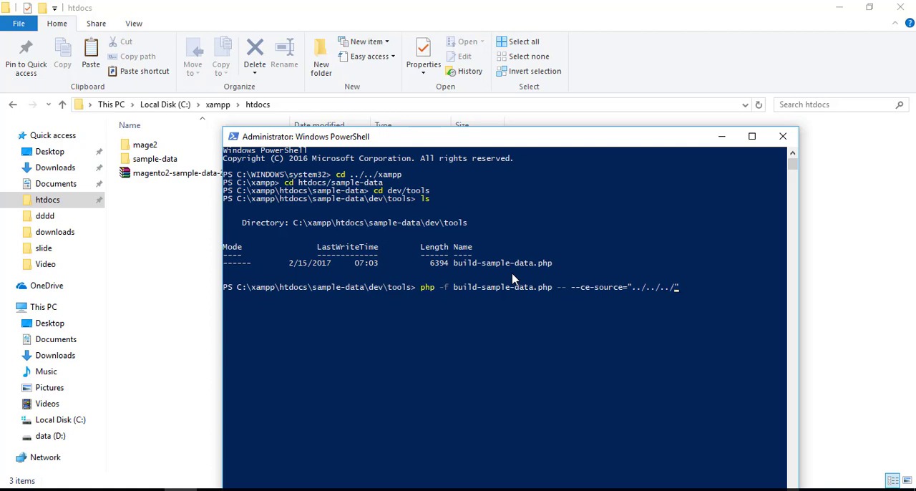
text(mag)
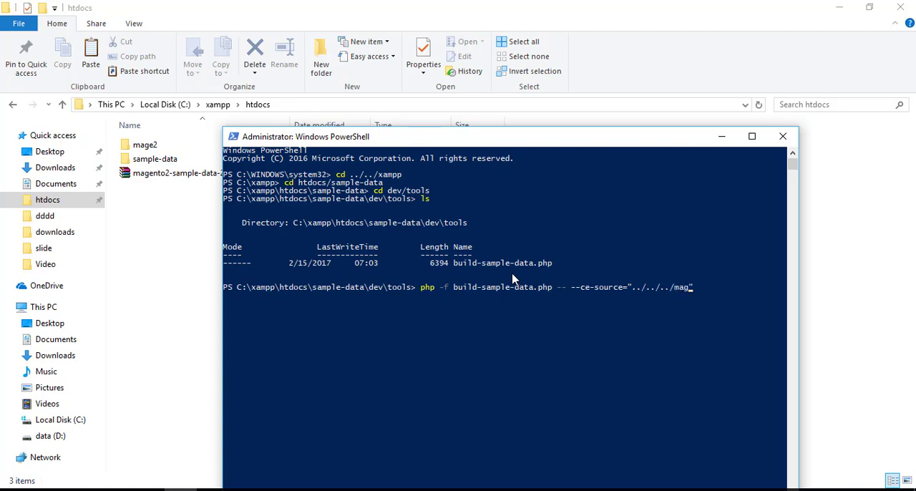
text(e)
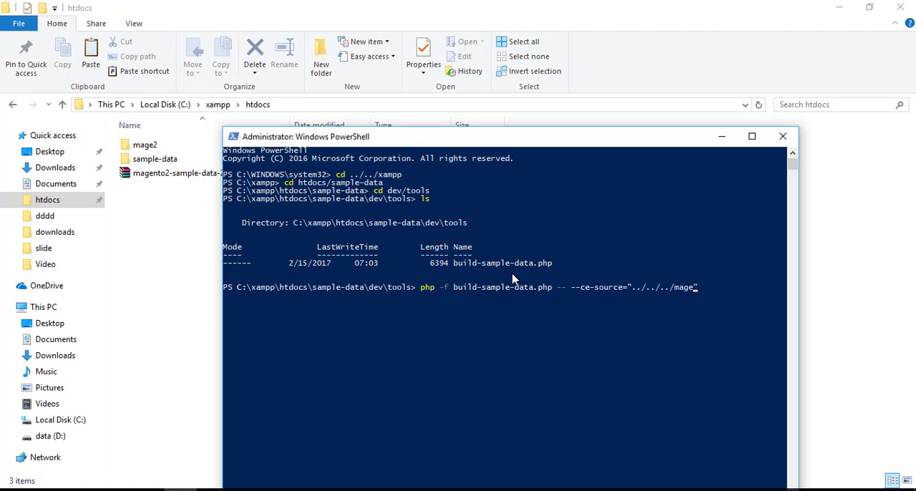
text(2)
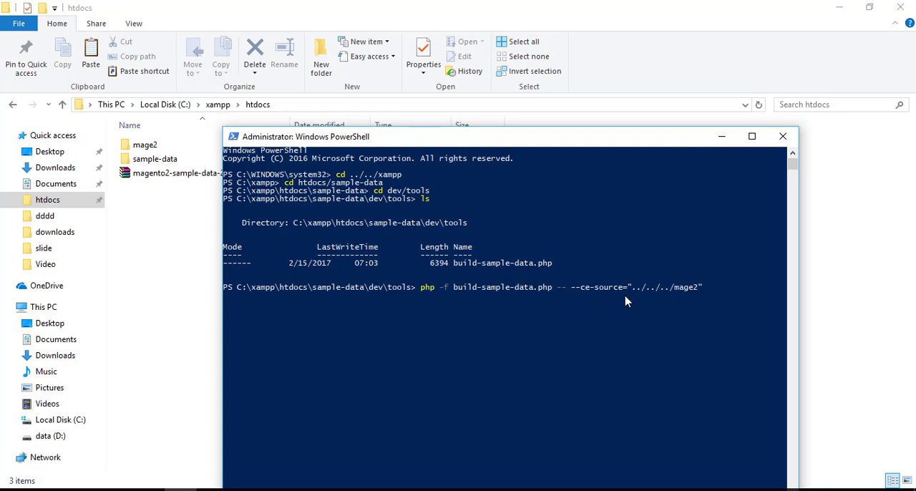
mouse_move(641, 299)
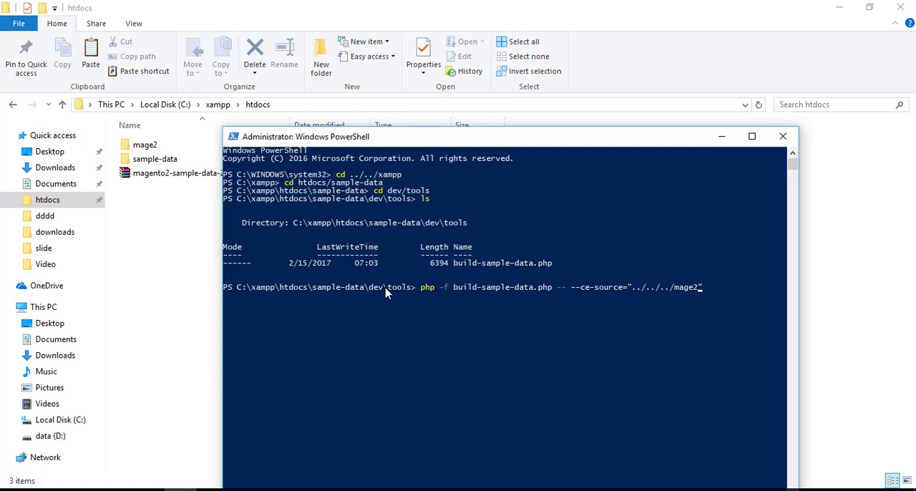
mouse_move(332, 286)
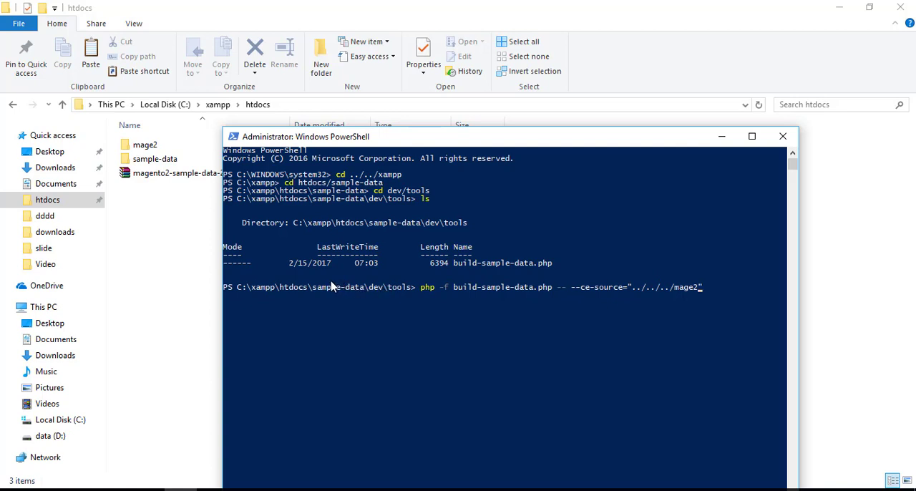
mouse_move(648, 218)
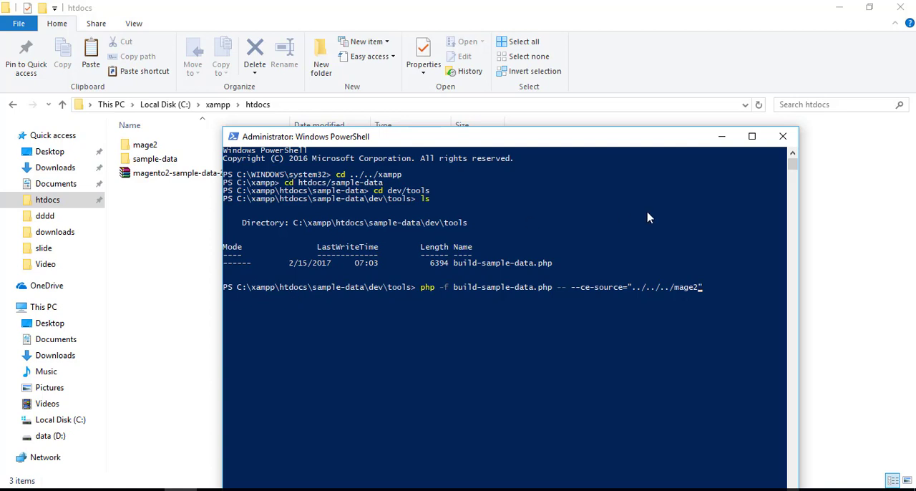
mouse_move(691, 299)
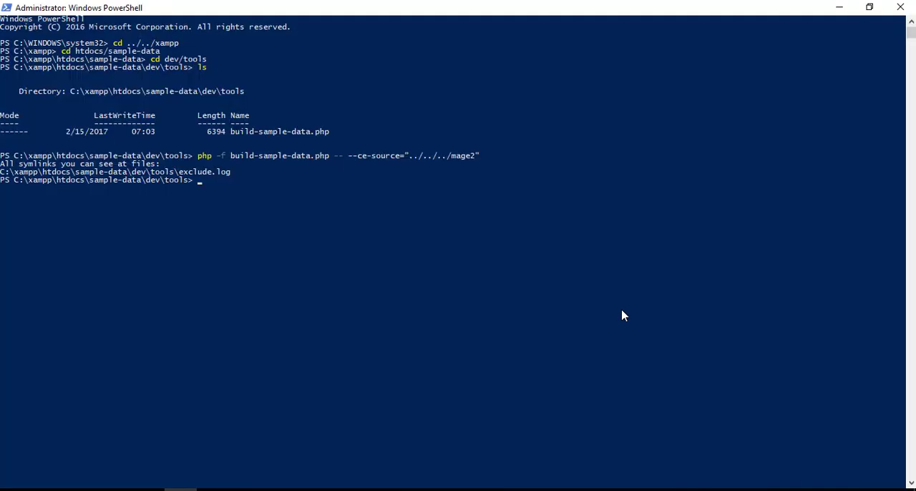
mouse_move(263, 166)
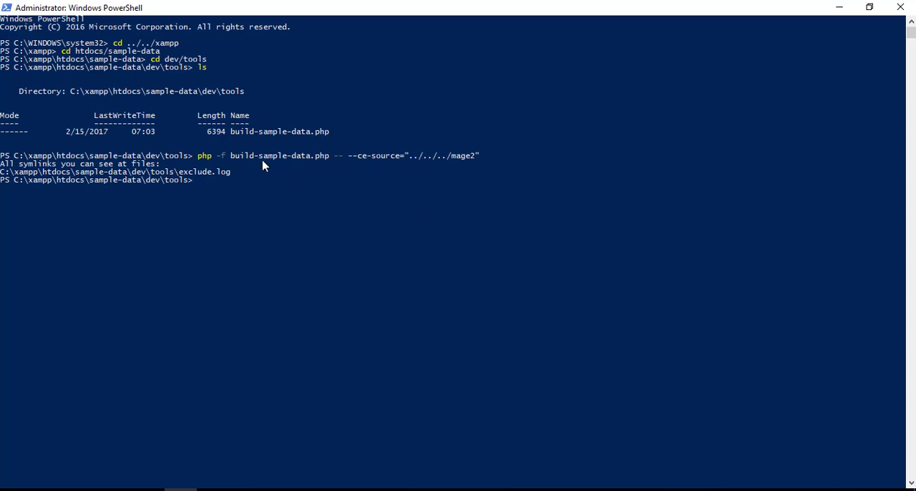
mouse_move(343, 448)
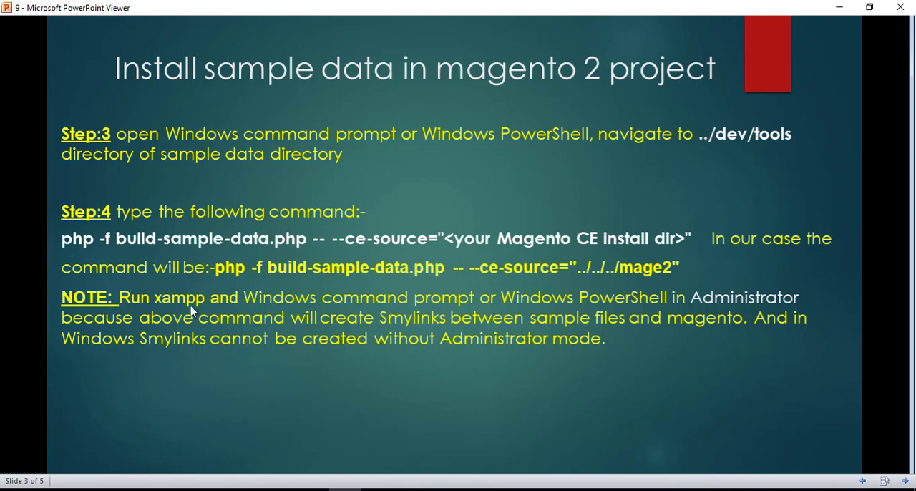
mouse_move(427, 299)
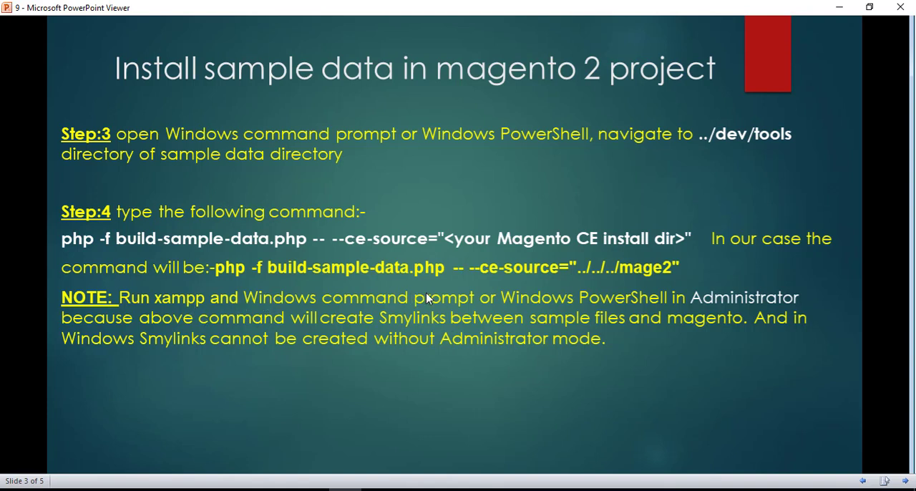
mouse_move(651, 298)
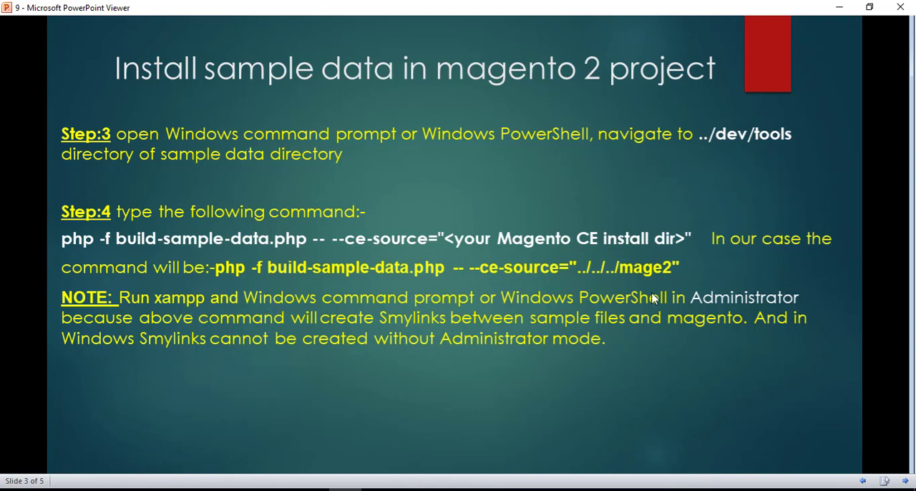
mouse_move(607, 309)
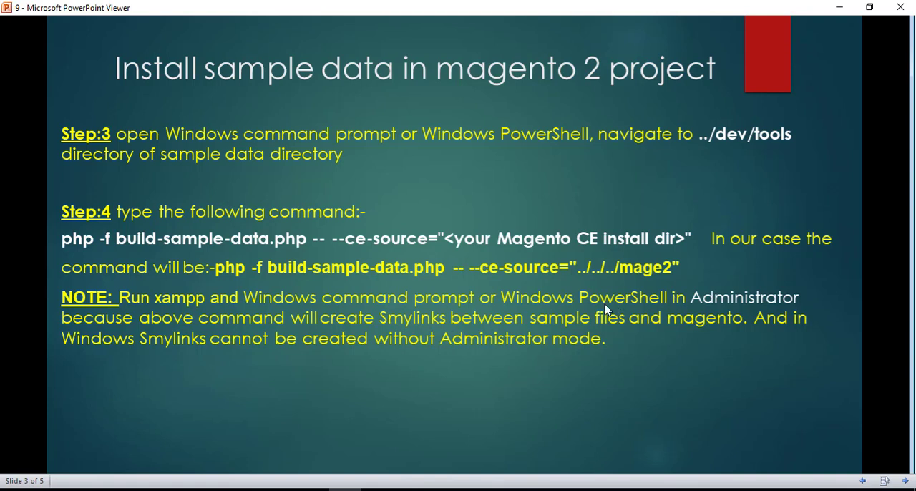
mouse_move(662, 300)
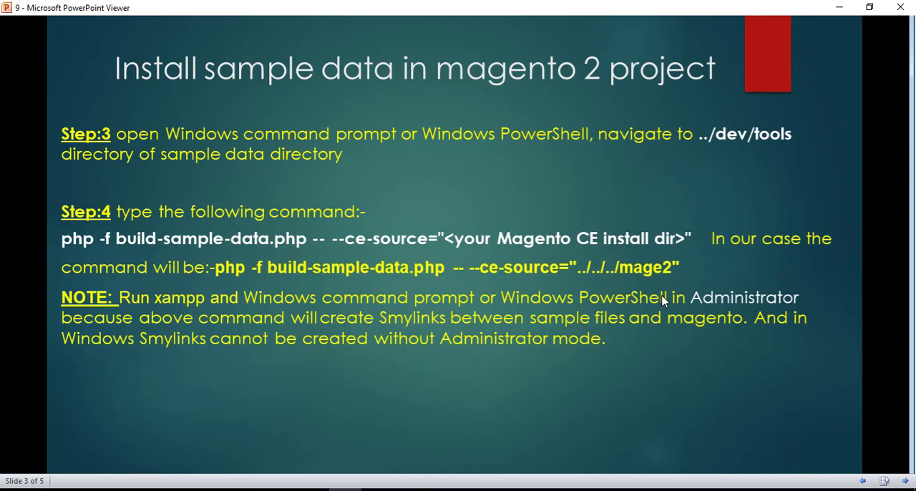
mouse_move(637, 328)
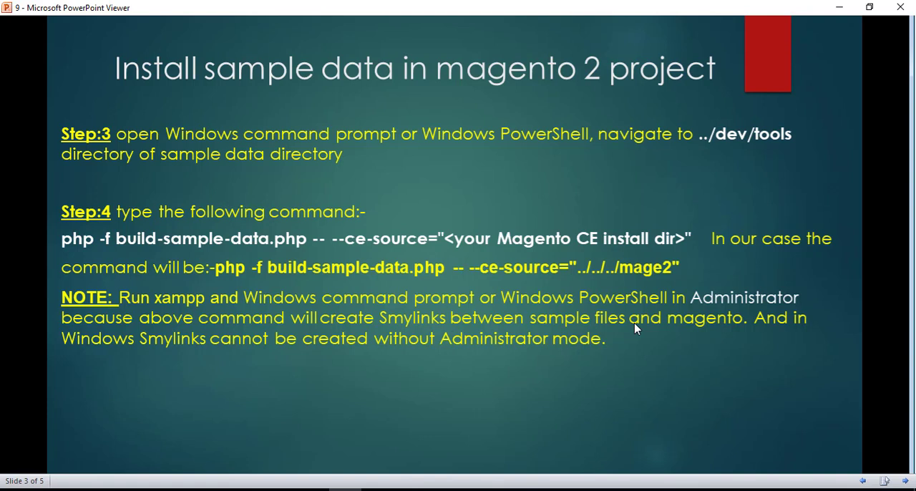
mouse_move(280, 291)
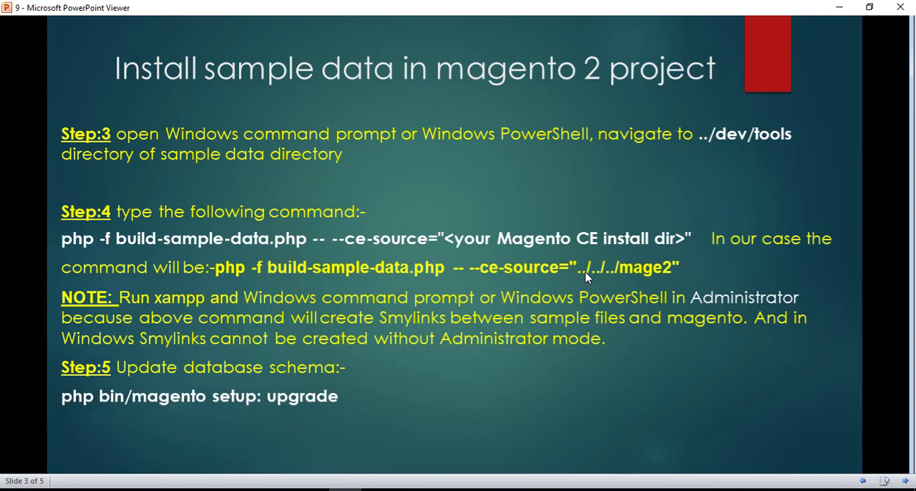
mouse_move(233, 479)
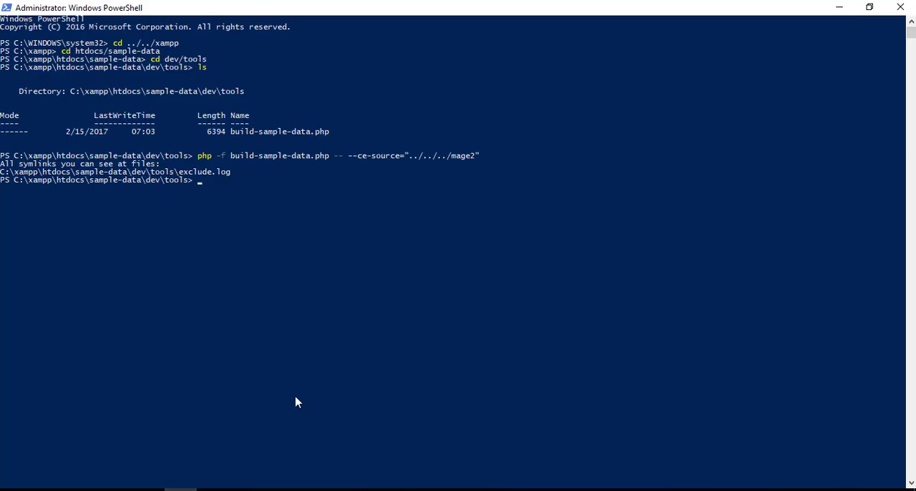
Change directory to the ../../../mage2 project folder.
text(cd)
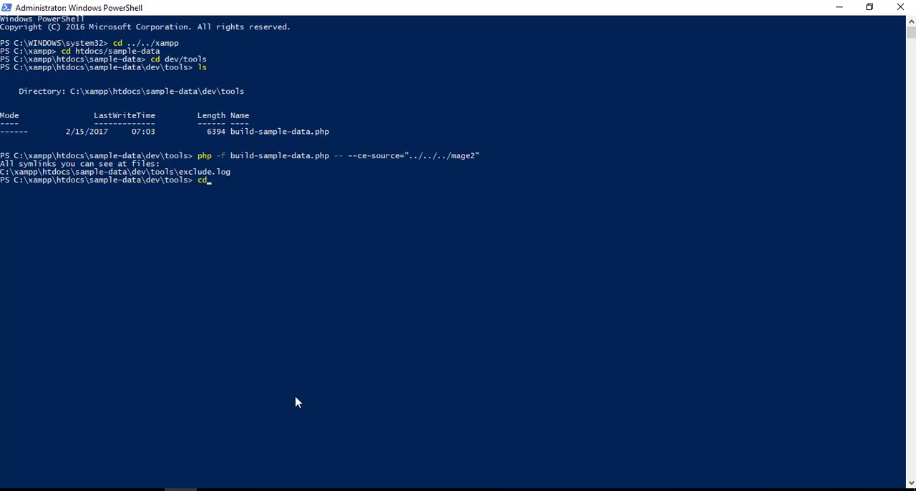
text(../../../)
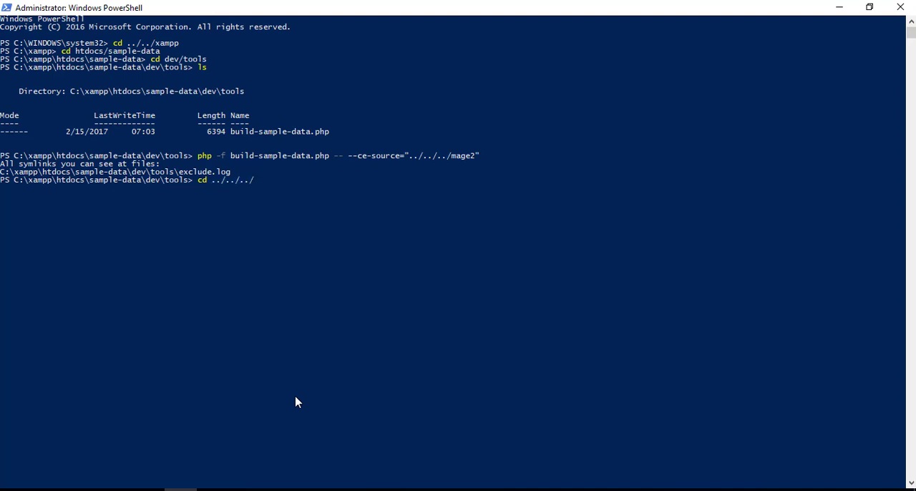
text(mage2)
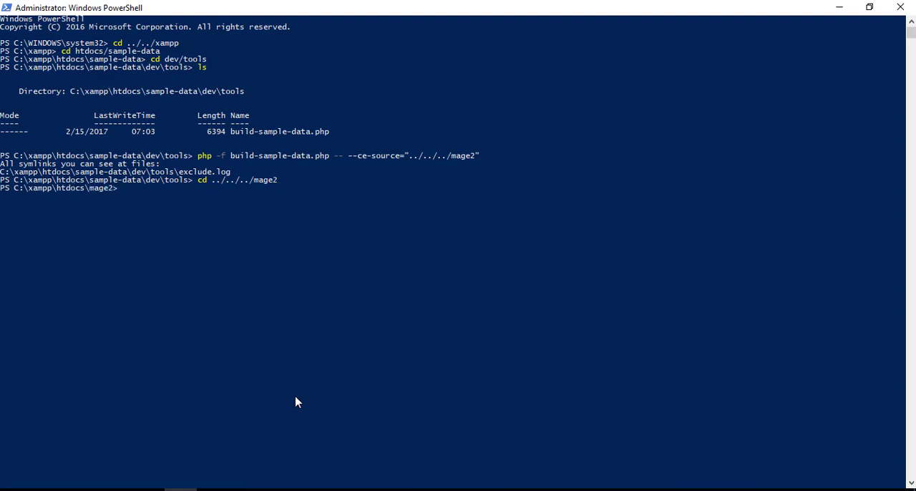
Run php bin/magento setup:upgrade.
text(php)
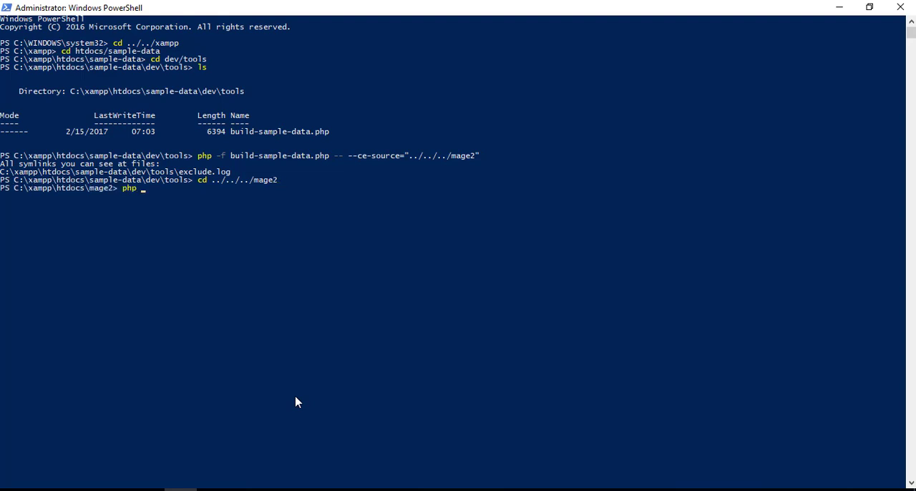
text(bin/)
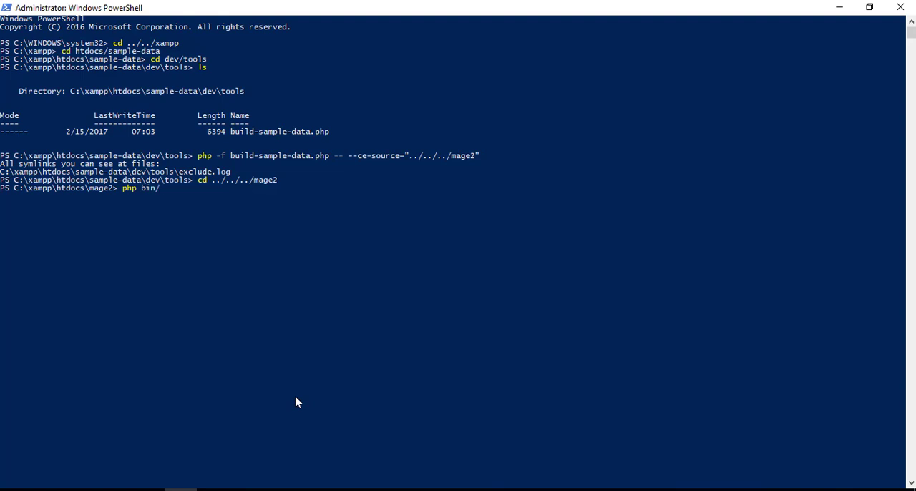
text(magento)
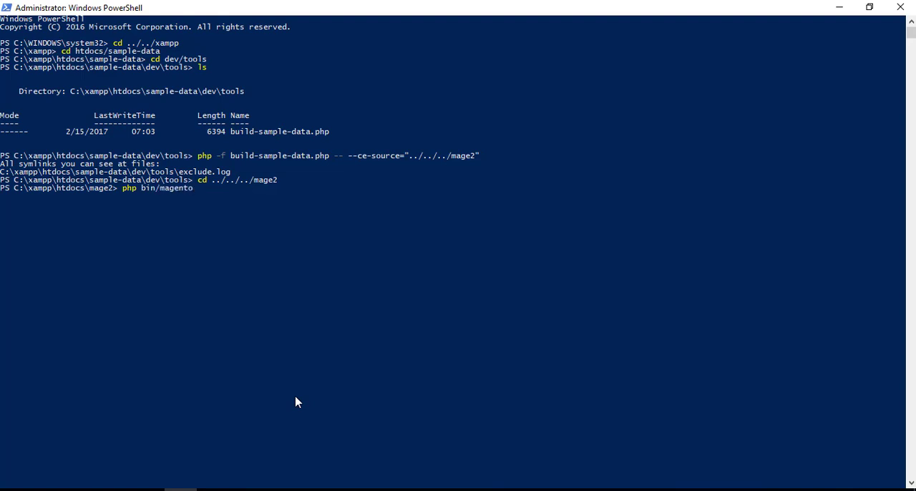
text(set)
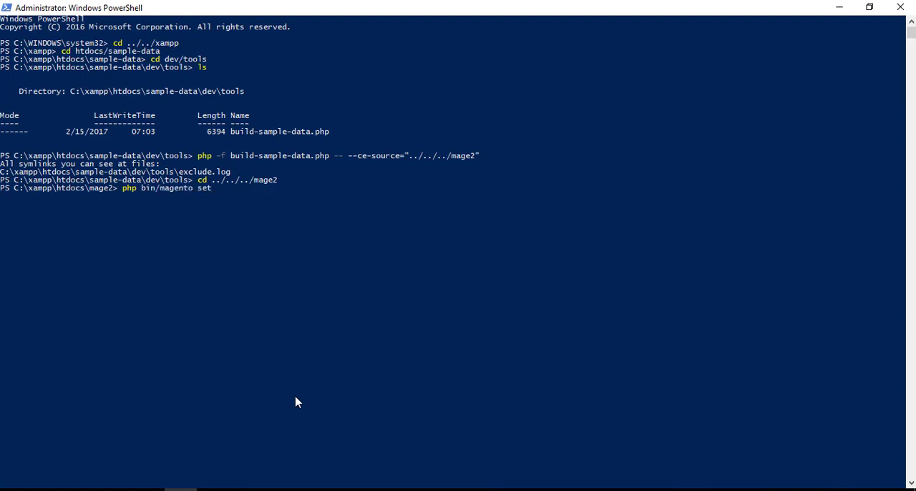
text(up)
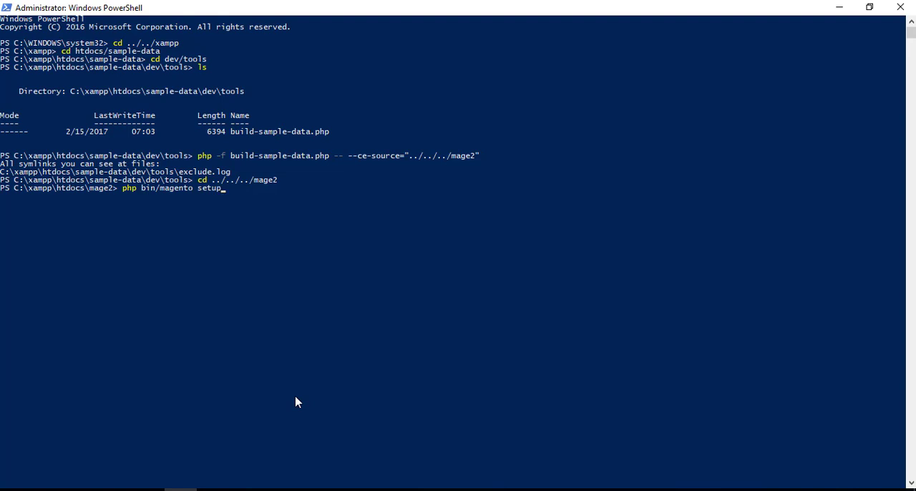
text(:up)
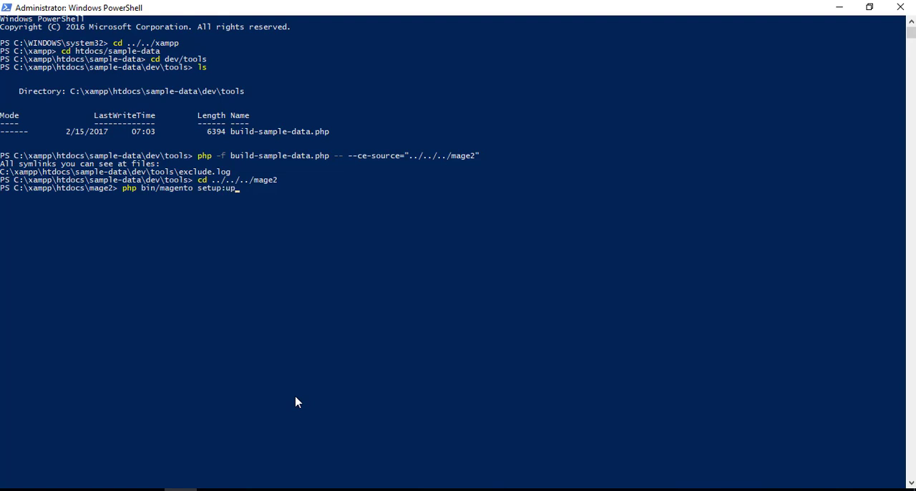
text(grade)
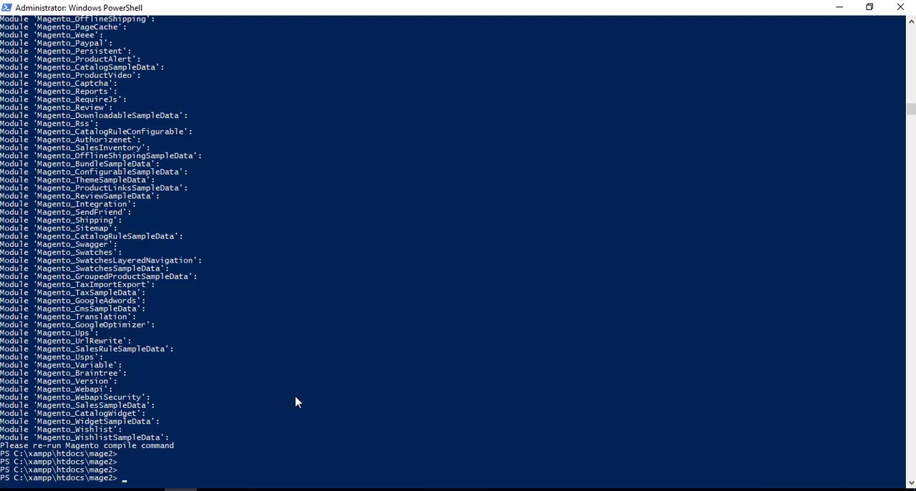
mouse_move(638, 318)
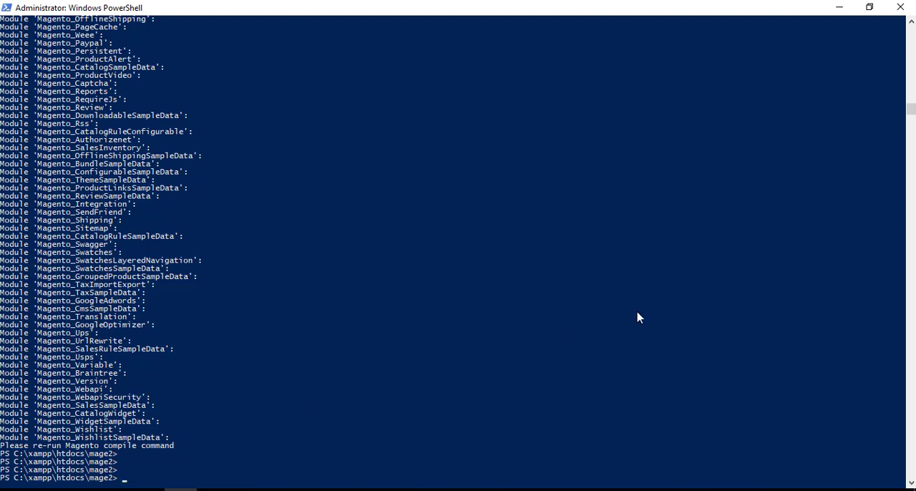
mouse_move(70, 225)
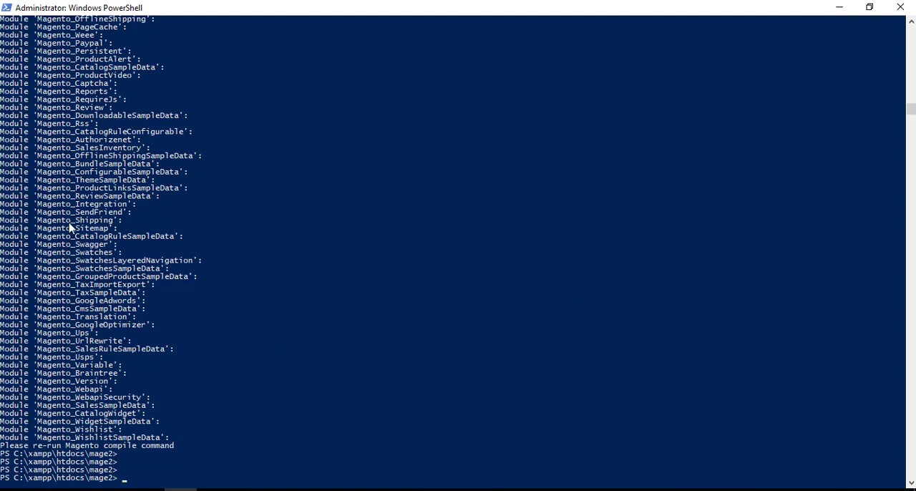
mouse_move(45, 75)
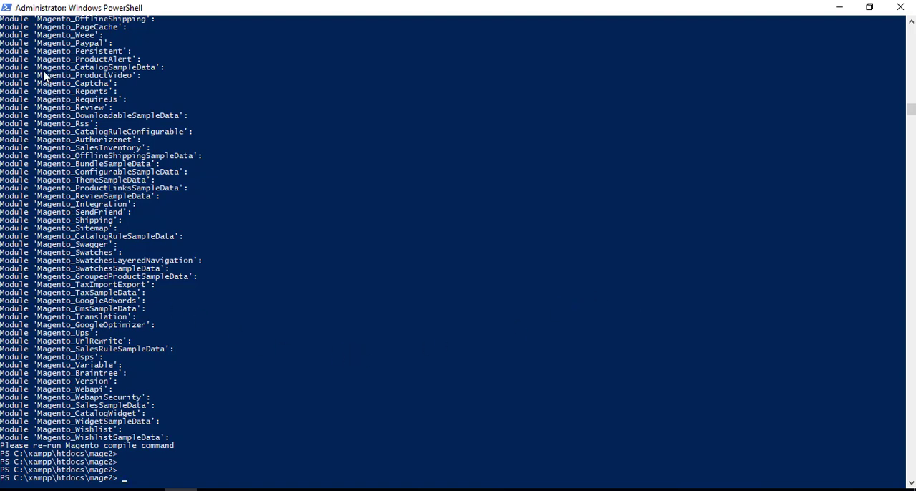
drag(75, 155, 170, 163)
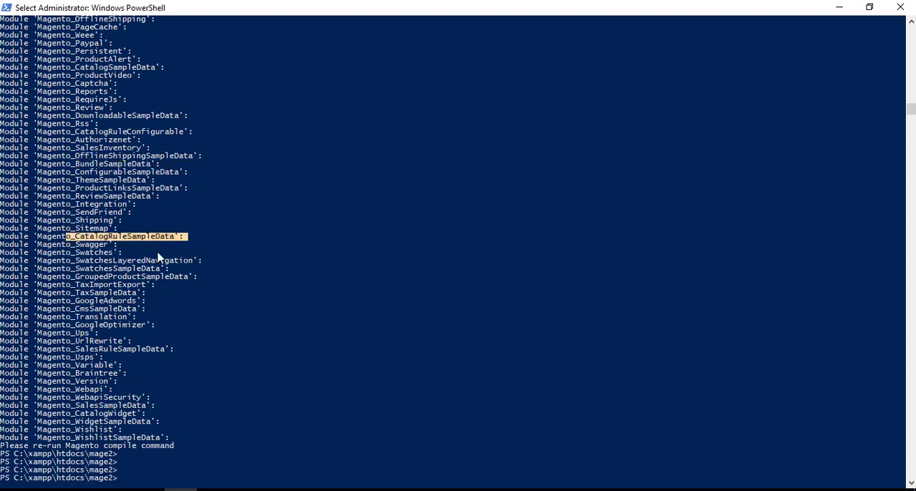
mouse_move(92, 278)
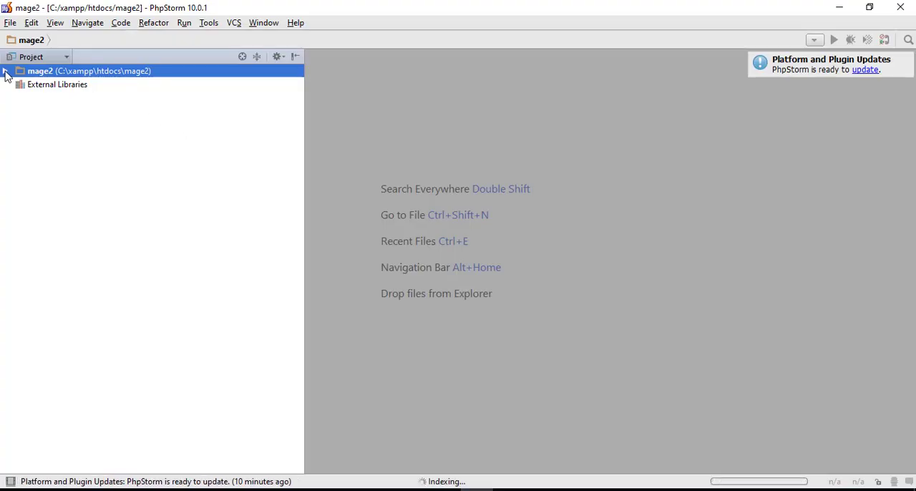
Open mage2's app/etc/config.php and review its modules array.
click(6, 71)
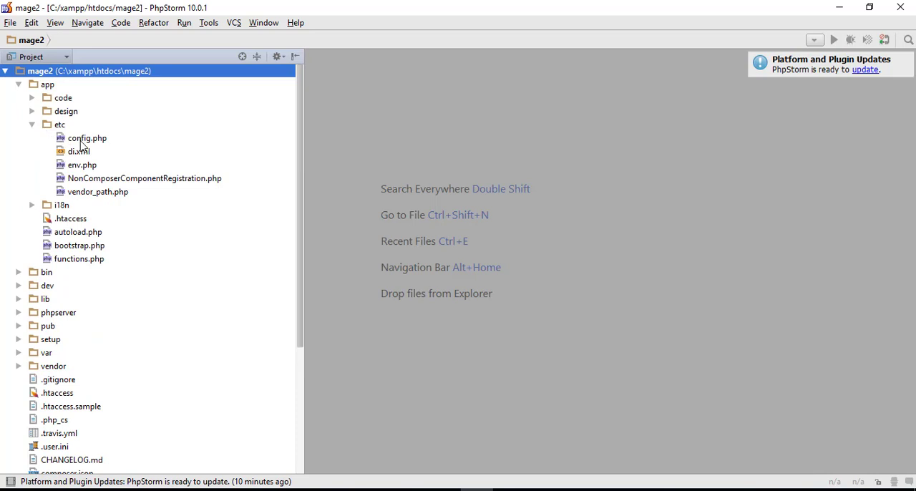
double_click(87, 138)
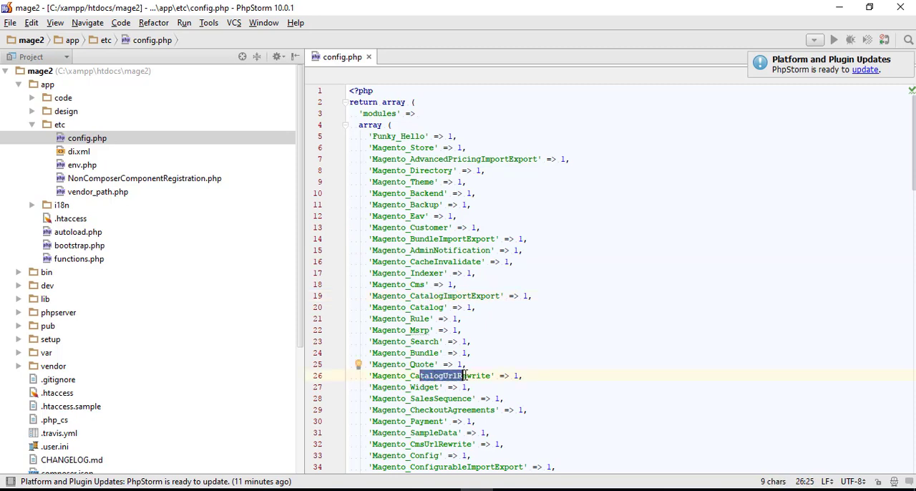
click(18, 85)
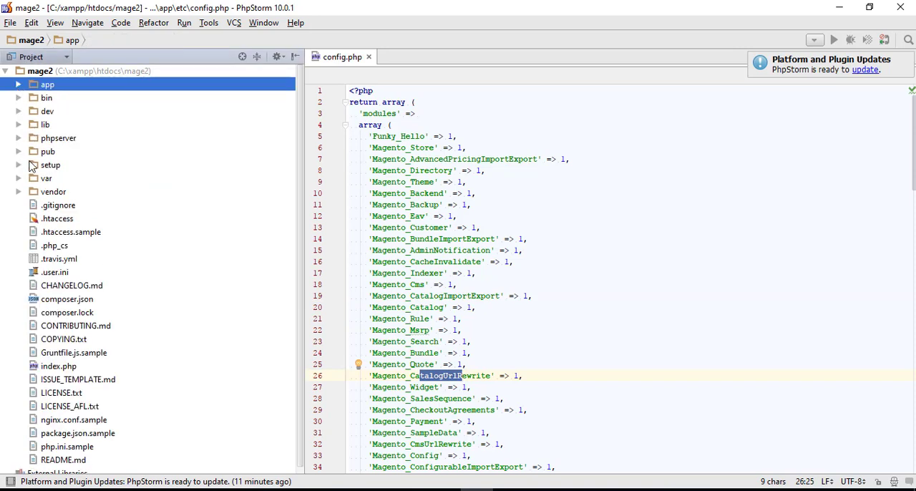
mouse_move(21, 159)
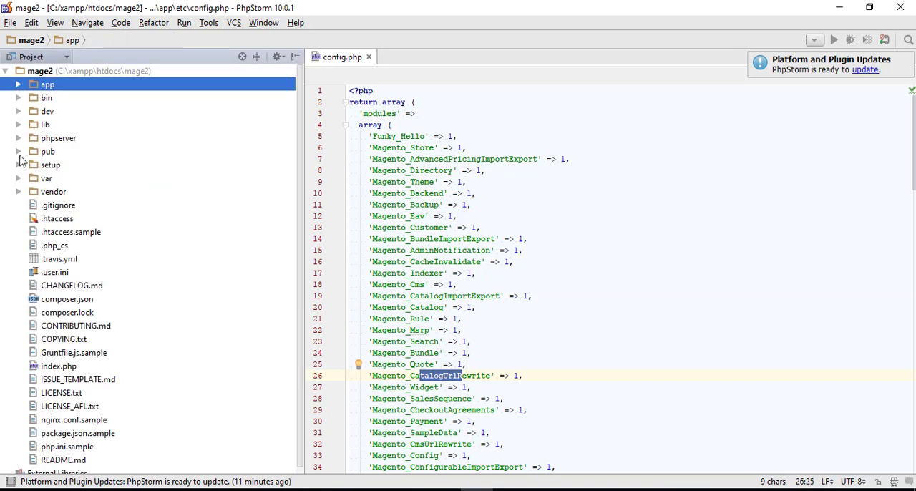
Delete the Magento folder under var/generation and confirm.
click(19, 178)
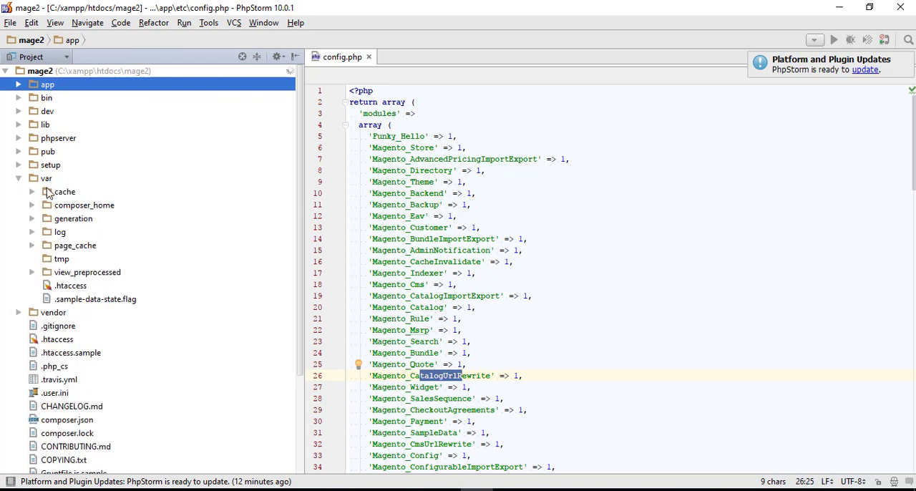
click(73, 218)
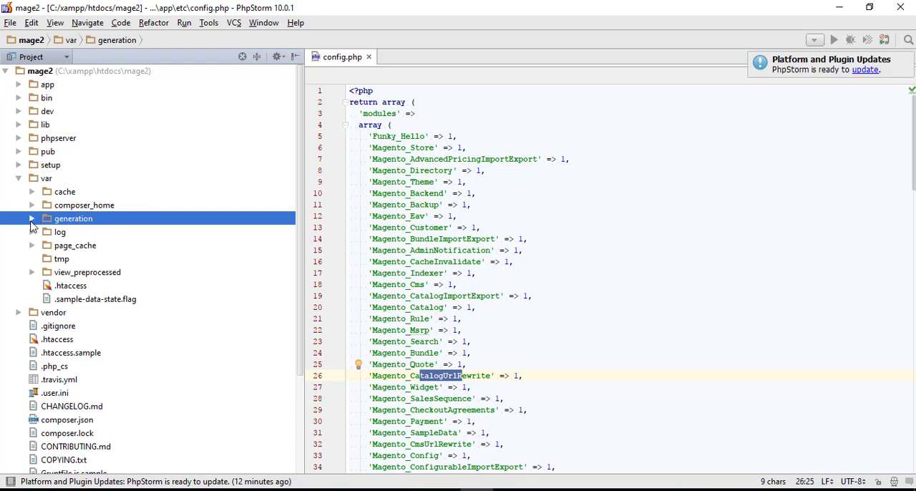
click(31, 219)
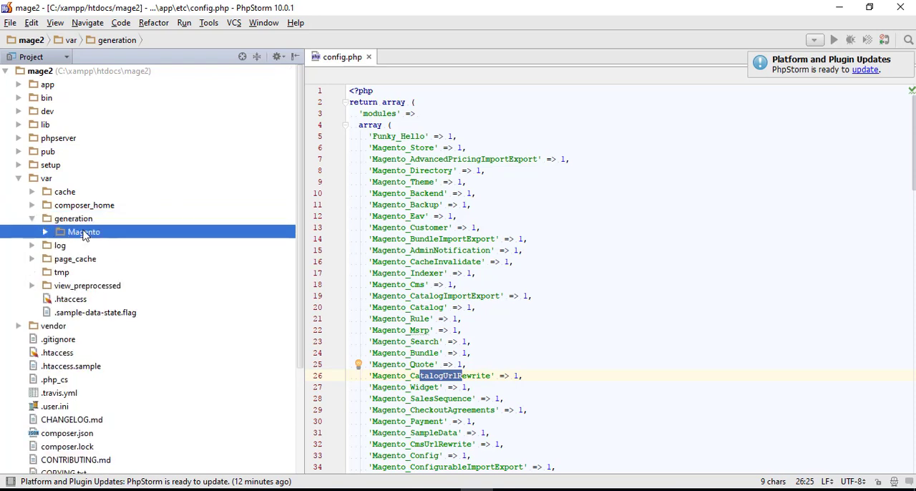
click(83, 232)
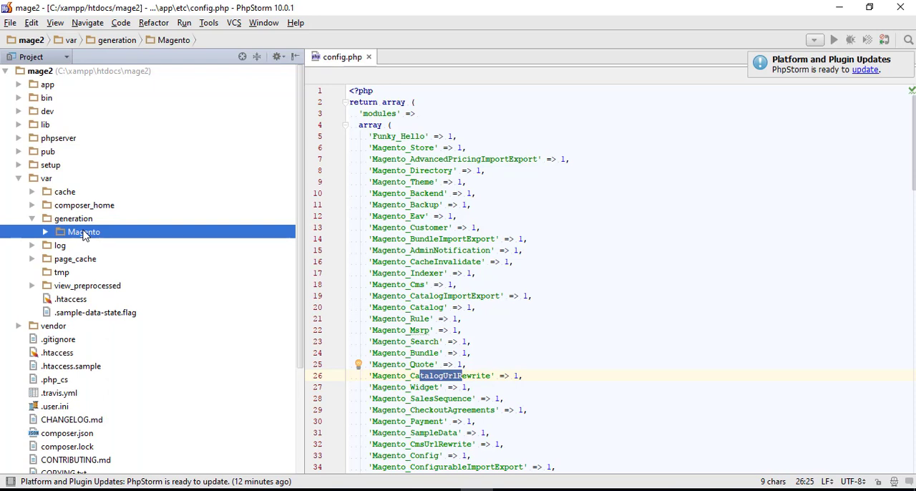
key(Delete)
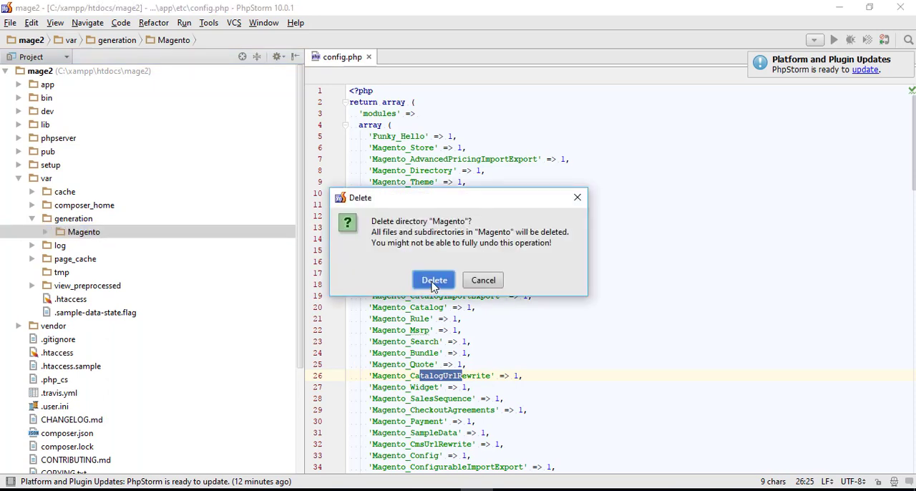
click(434, 280)
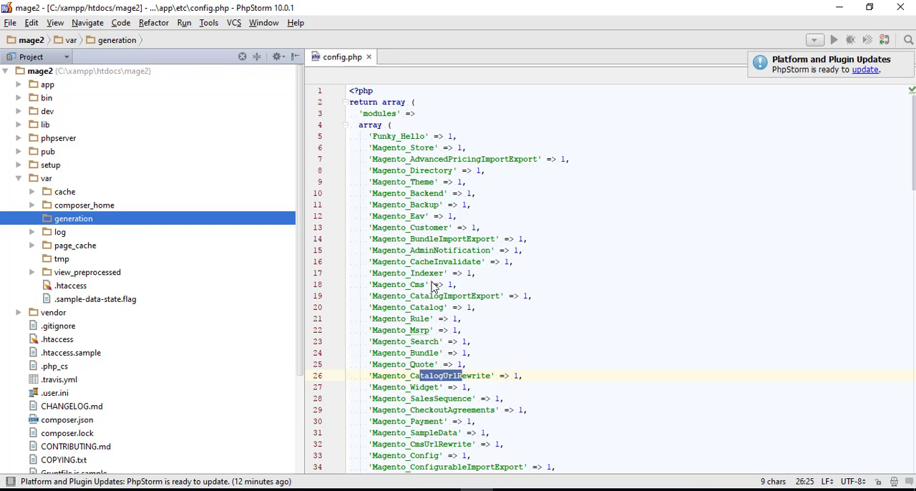
mouse_move(207, 278)
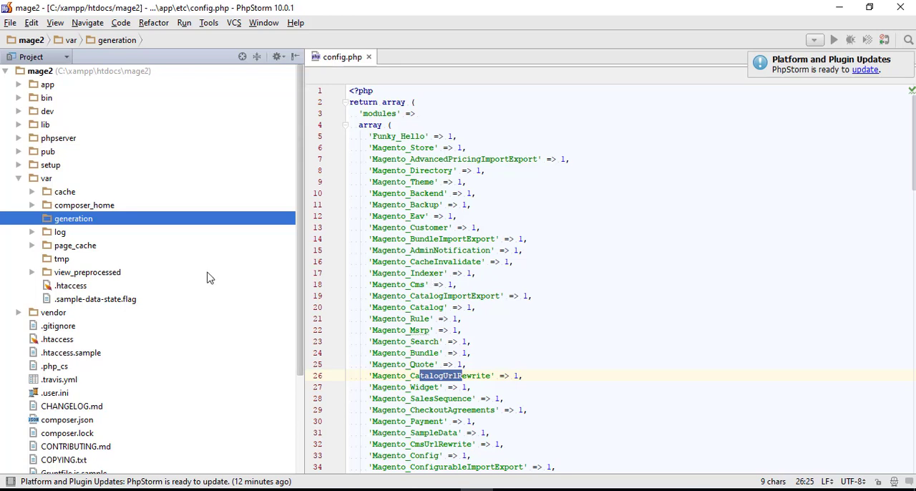
mouse_move(117, 222)
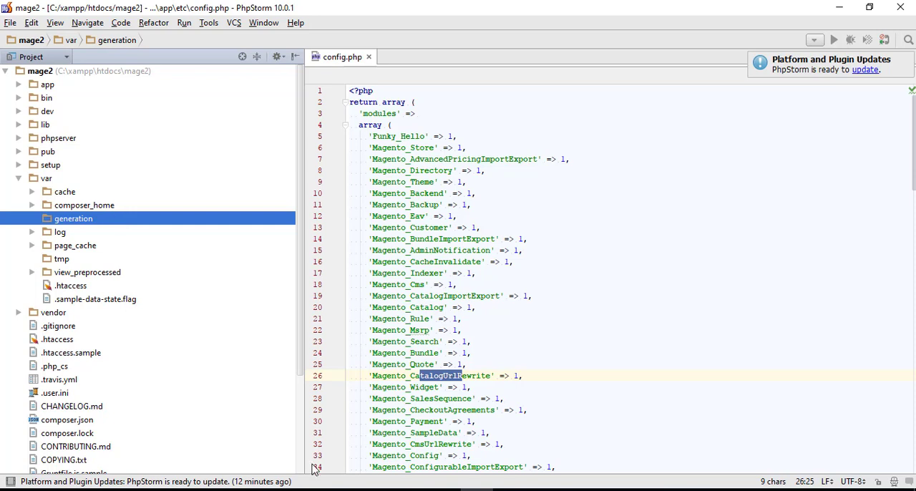
mouse_move(186, 218)
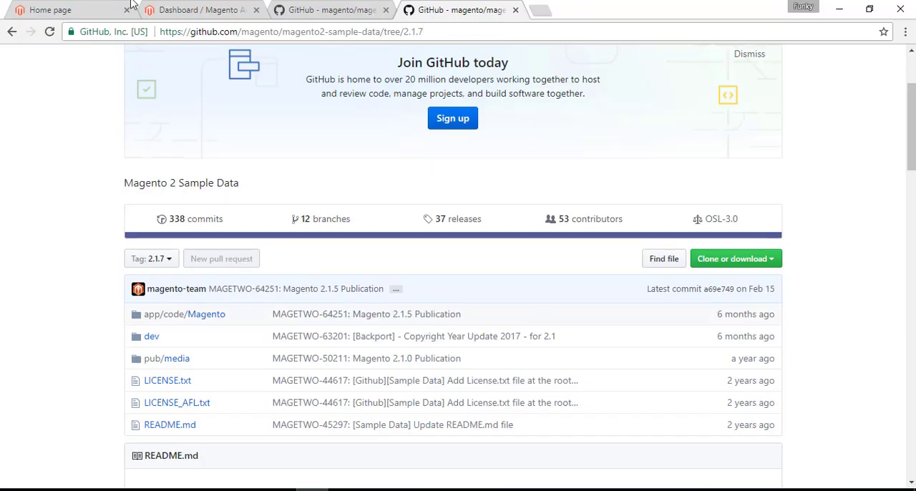
Switch Chrome to the mage2 storefront home page tab.
click(68, 9)
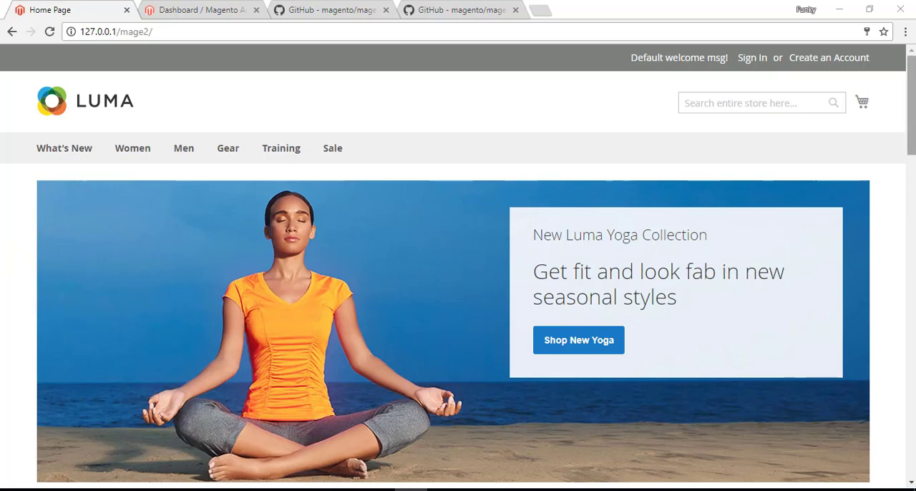
Open Women > Tops > Jackets and browse its sample product grid.
scroll(down, 3)
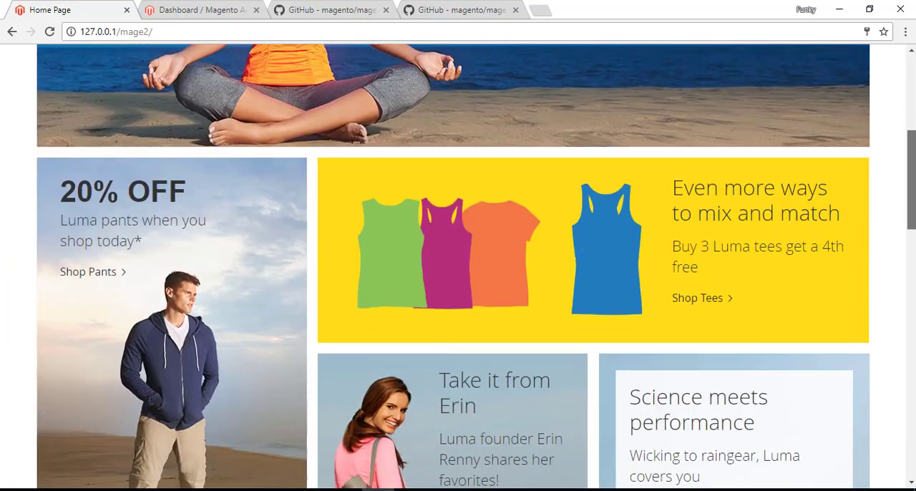
scroll(down, 3)
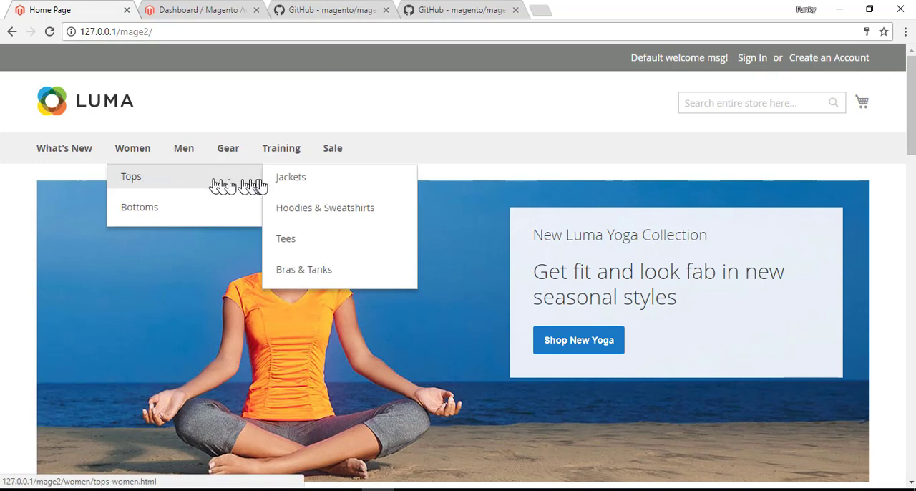
click(291, 177)
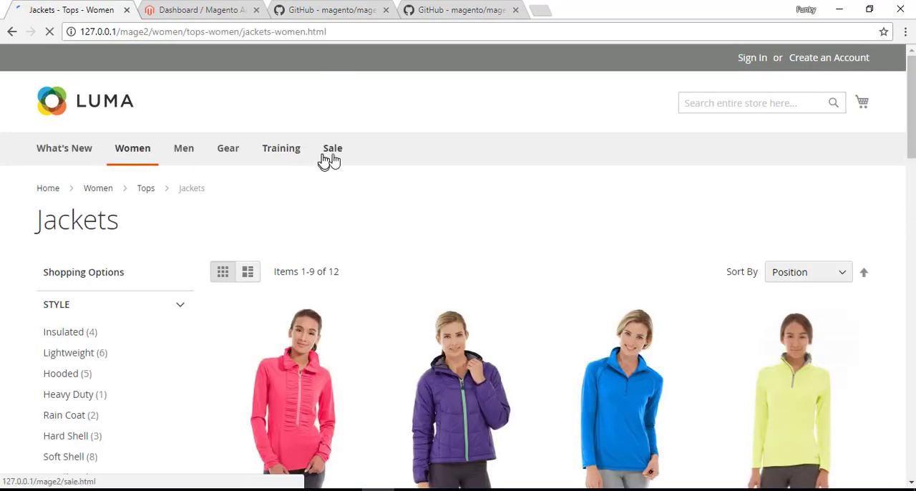
scroll(down, 3)
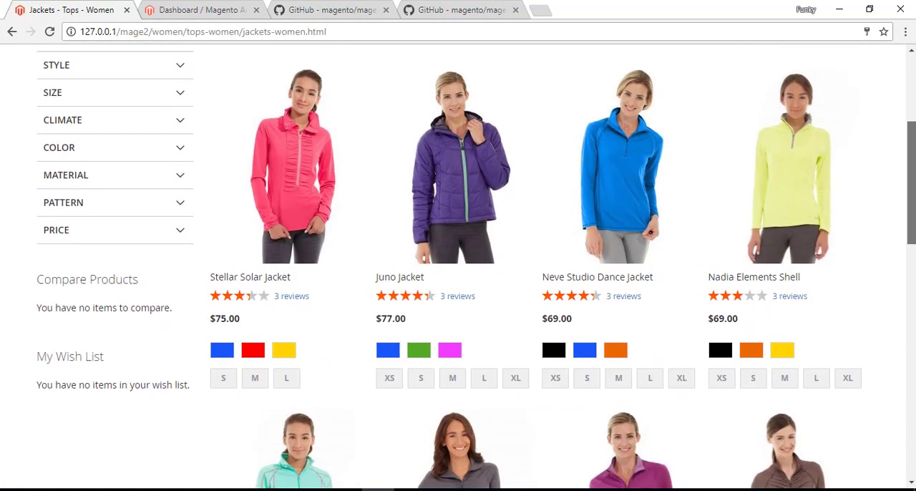
mouse_move(446, 150)
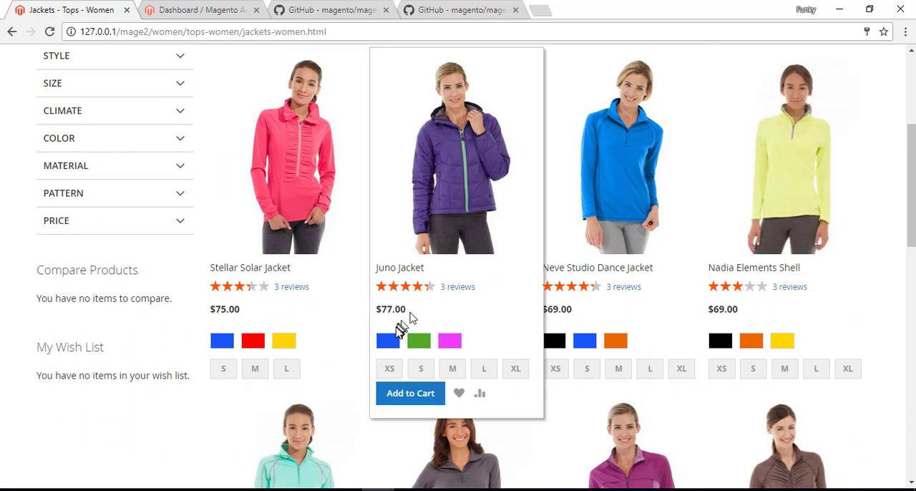
click(419, 340)
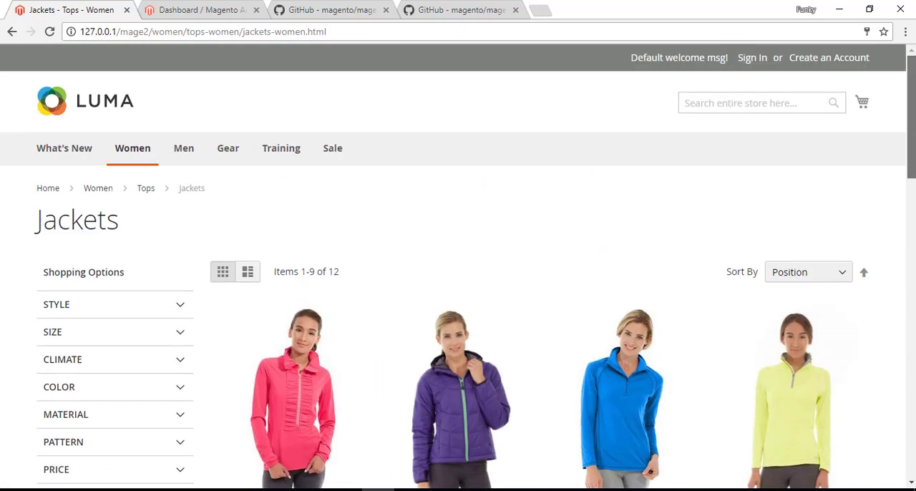
mouse_move(64, 148)
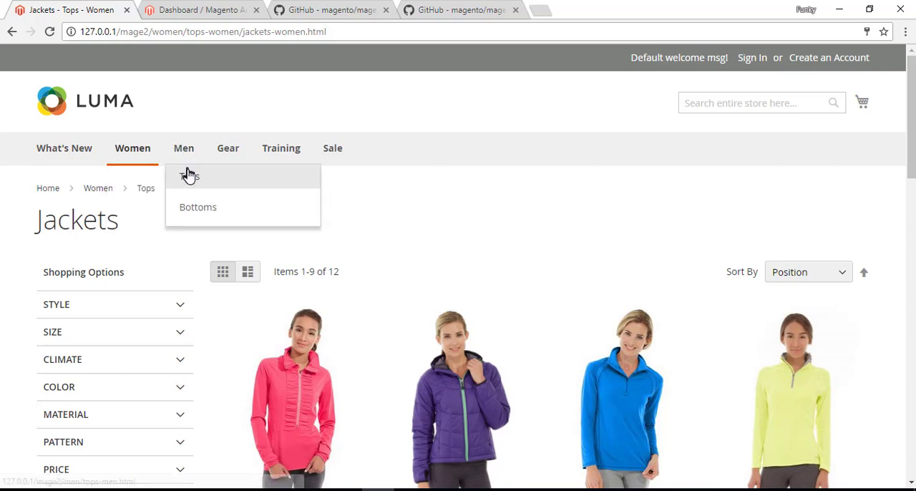
mouse_move(218, 31)
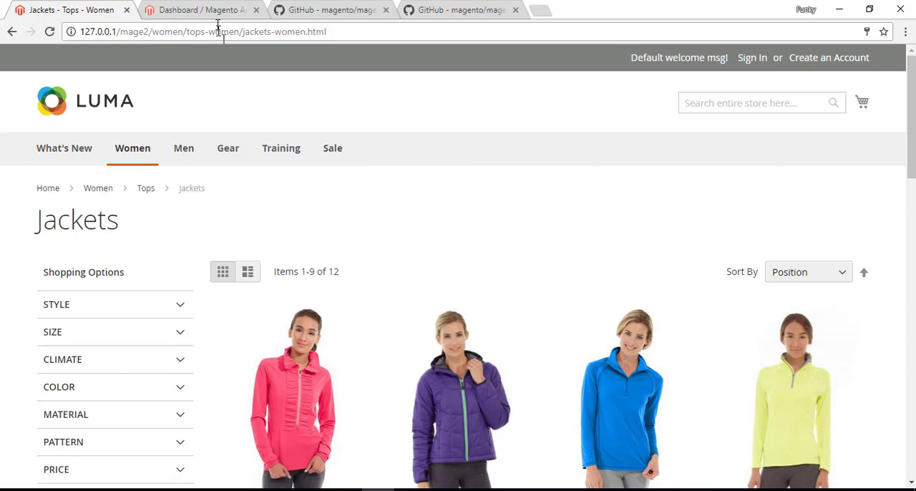
In Magento Admin, view the Products > Catalog grid listing the 2046 sample products.
click(201, 10)
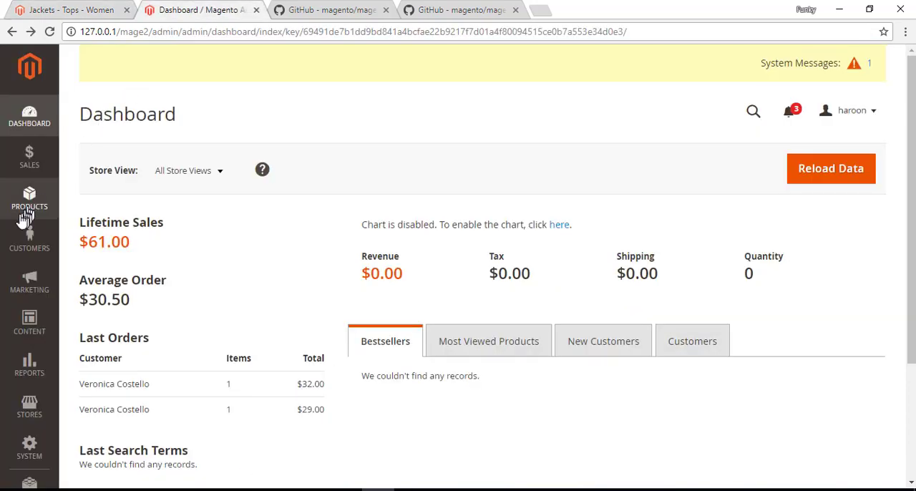
click(29, 199)
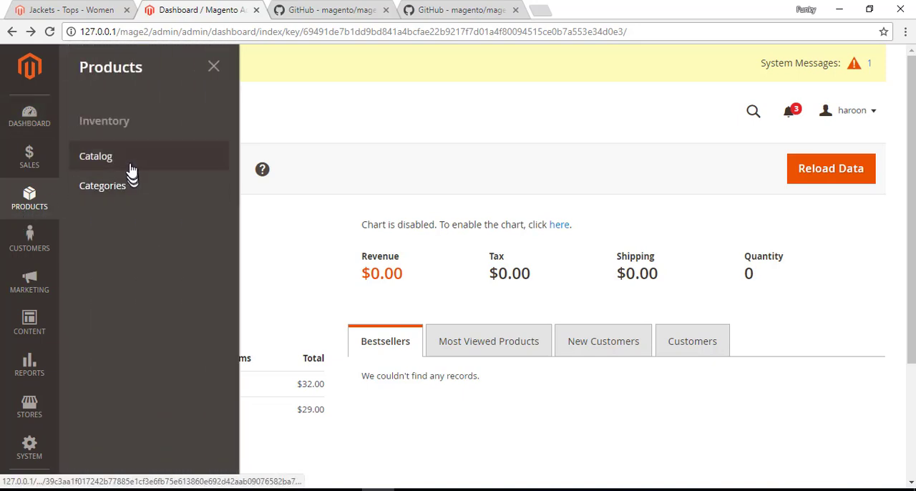
click(95, 156)
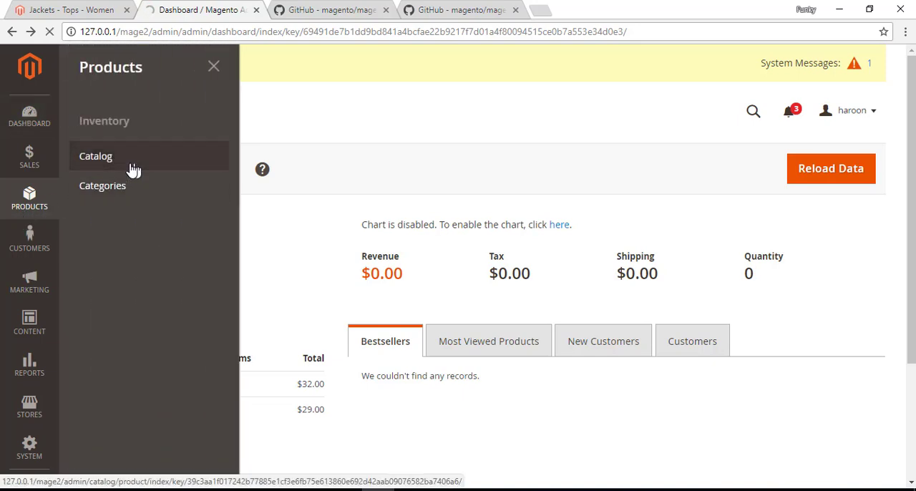
click(95, 156)
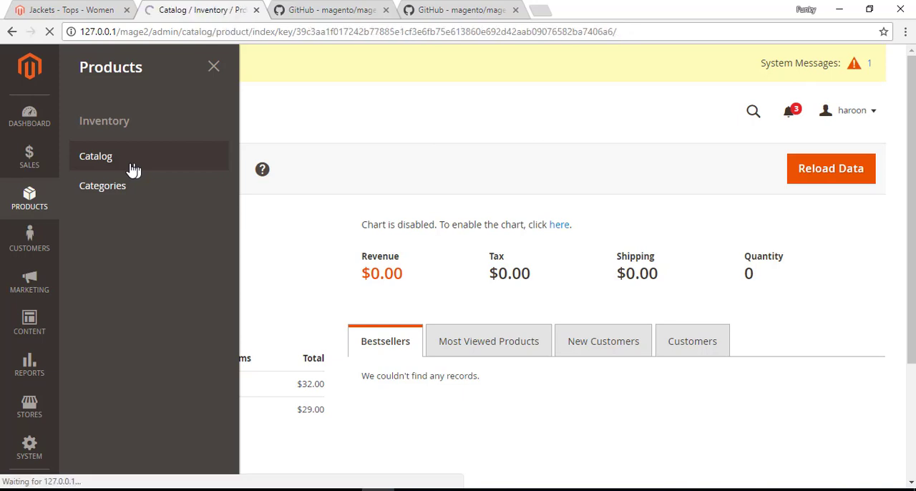
click(96, 156)
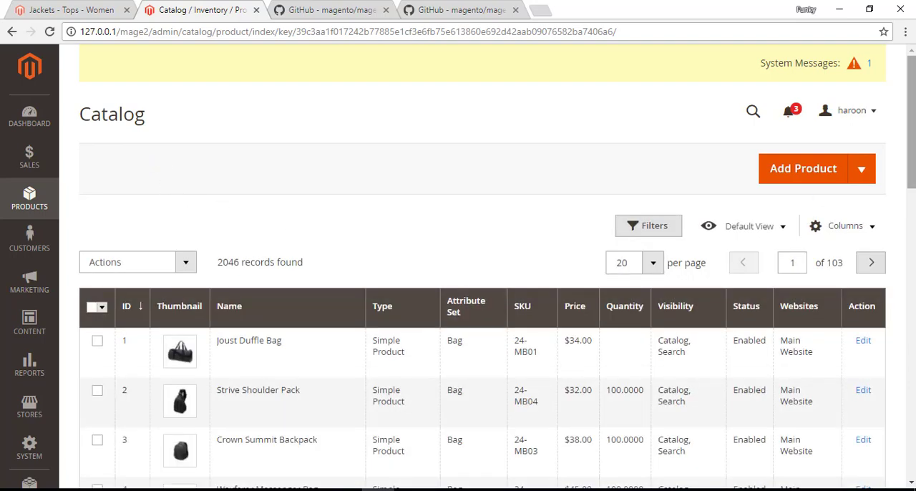
scroll(down, 3)
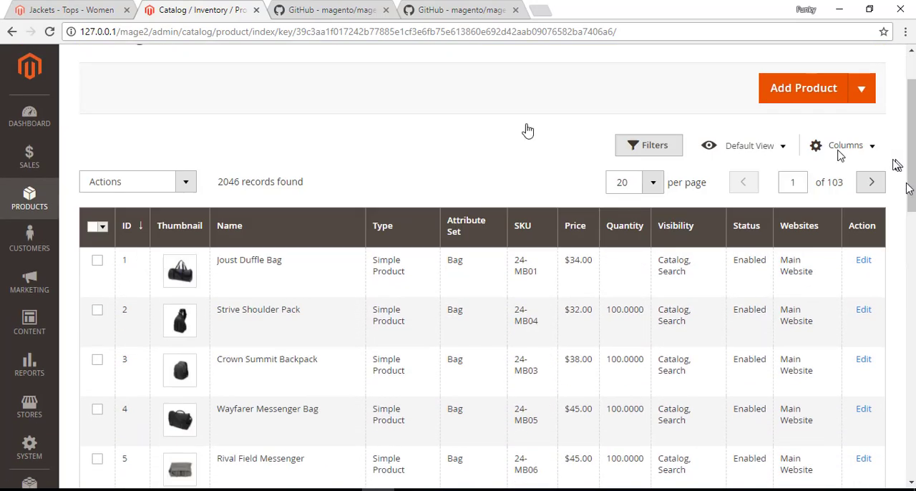
View Products > Categories showing the Default Category tree with Women, Men and Gear.
click(30, 199)
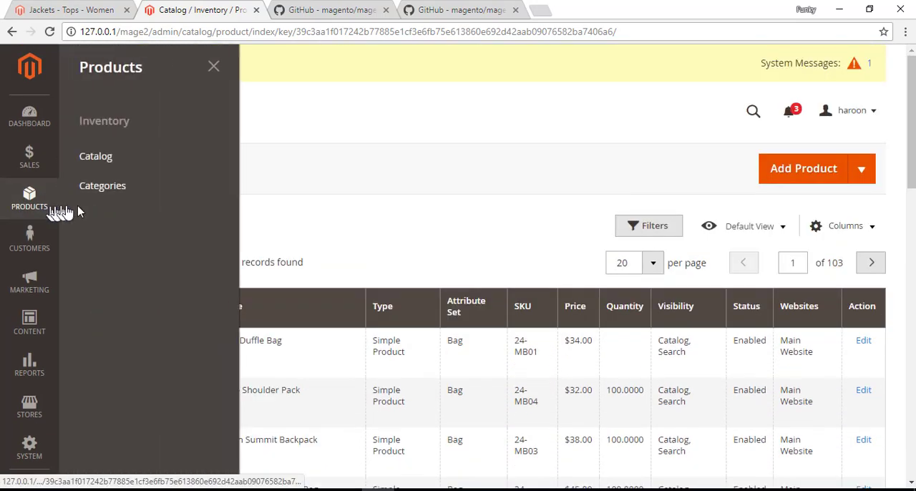
click(103, 186)
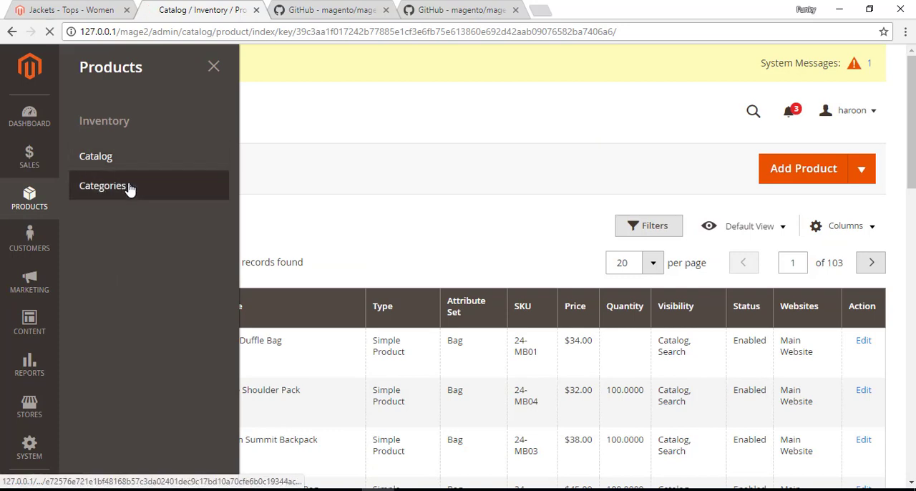
click(102, 186)
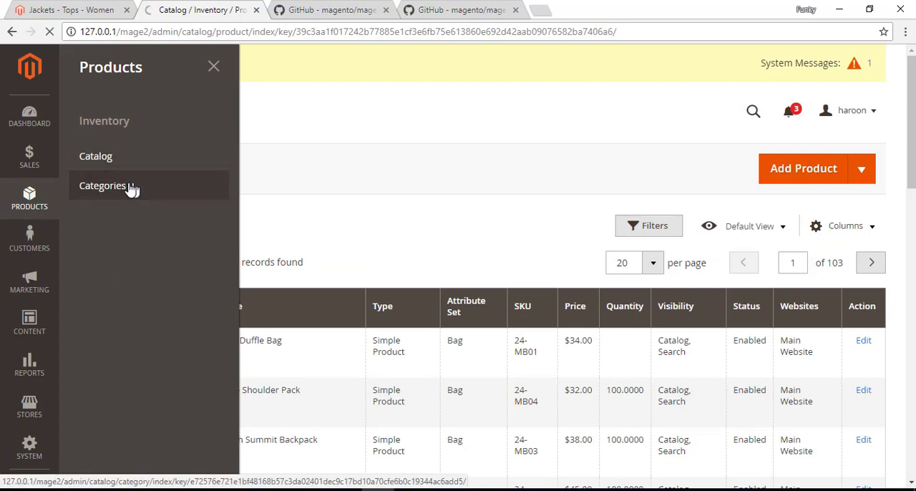
click(102, 185)
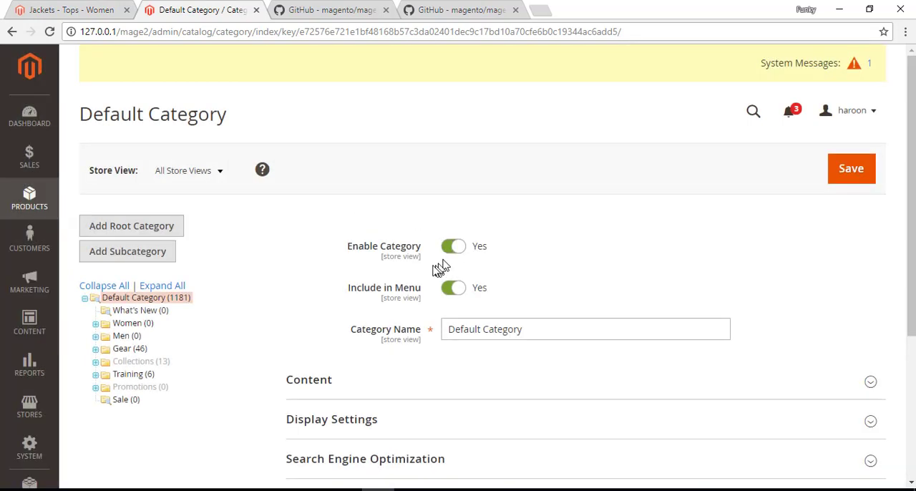
mouse_move(455, 292)
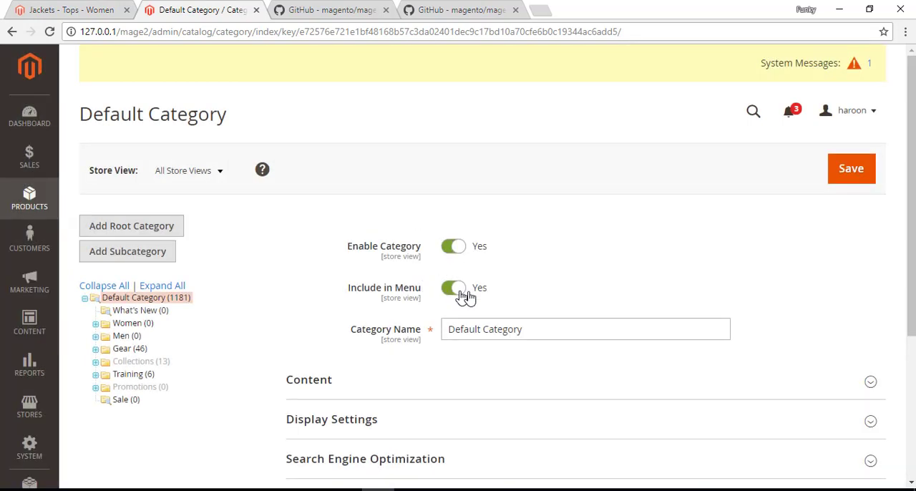